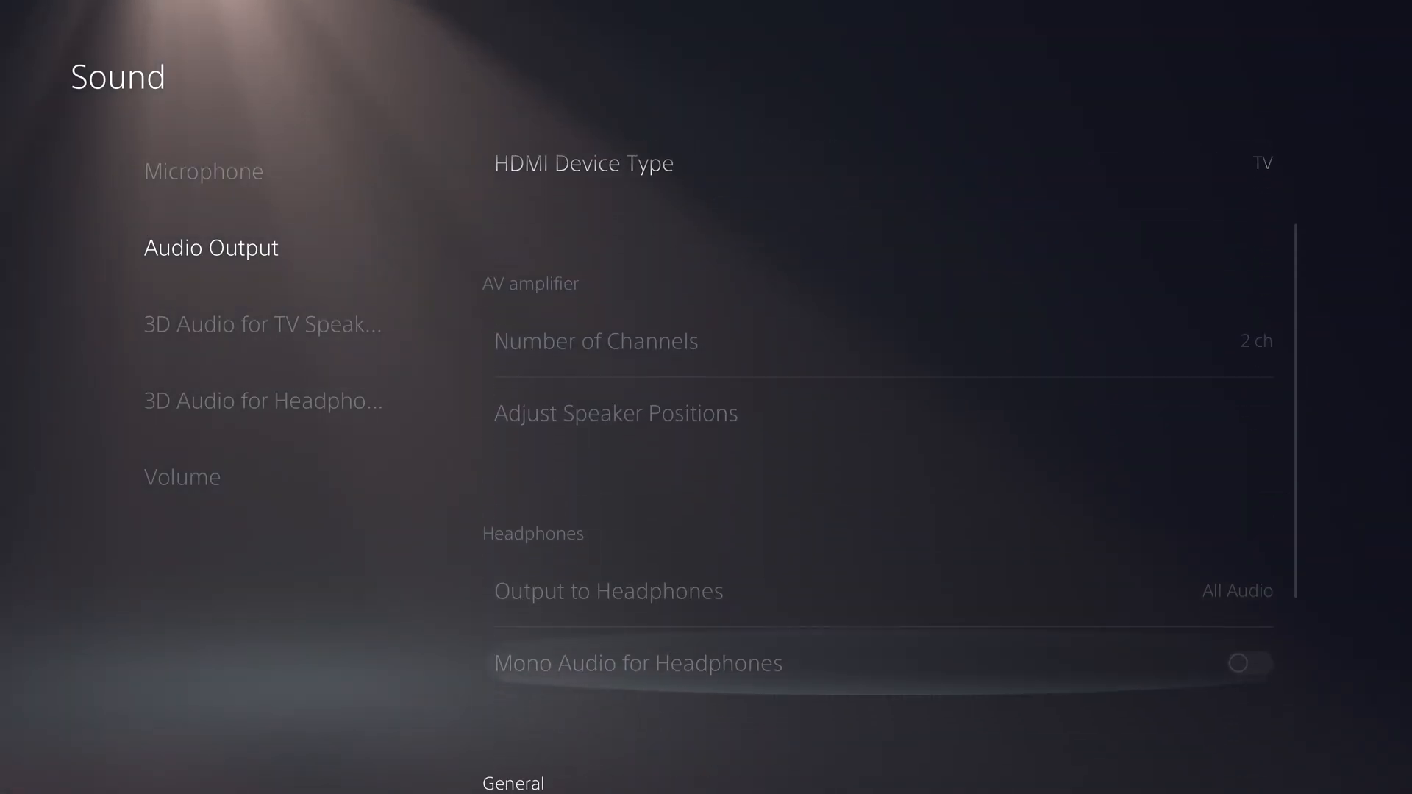
- Review the Audio Format (Priority) choices in Sound settings, then return Home
{"action": "scroll", "scroll_direction": "down", "scroll_amount": 3}
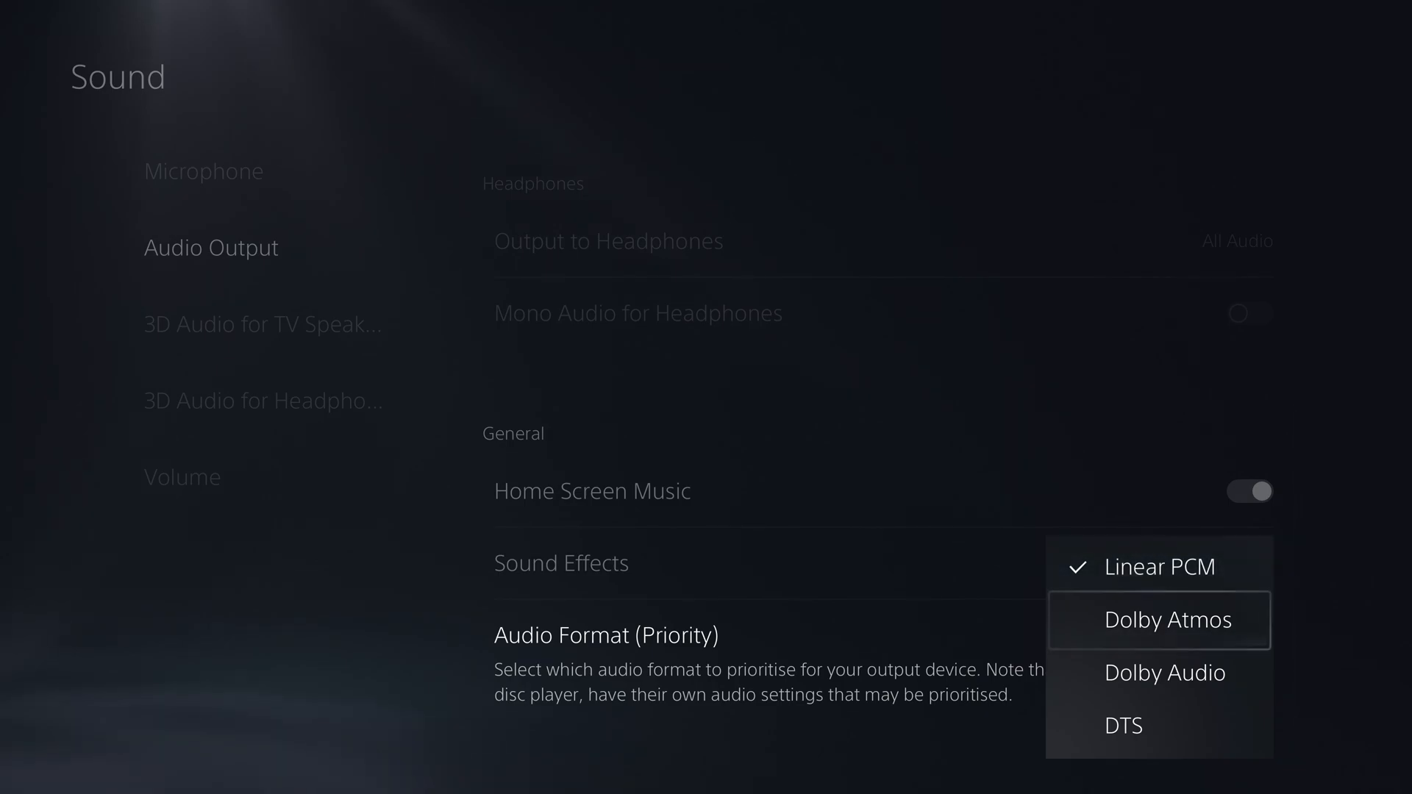
{"action": "left_click", "coordinate": [1167, 619]}
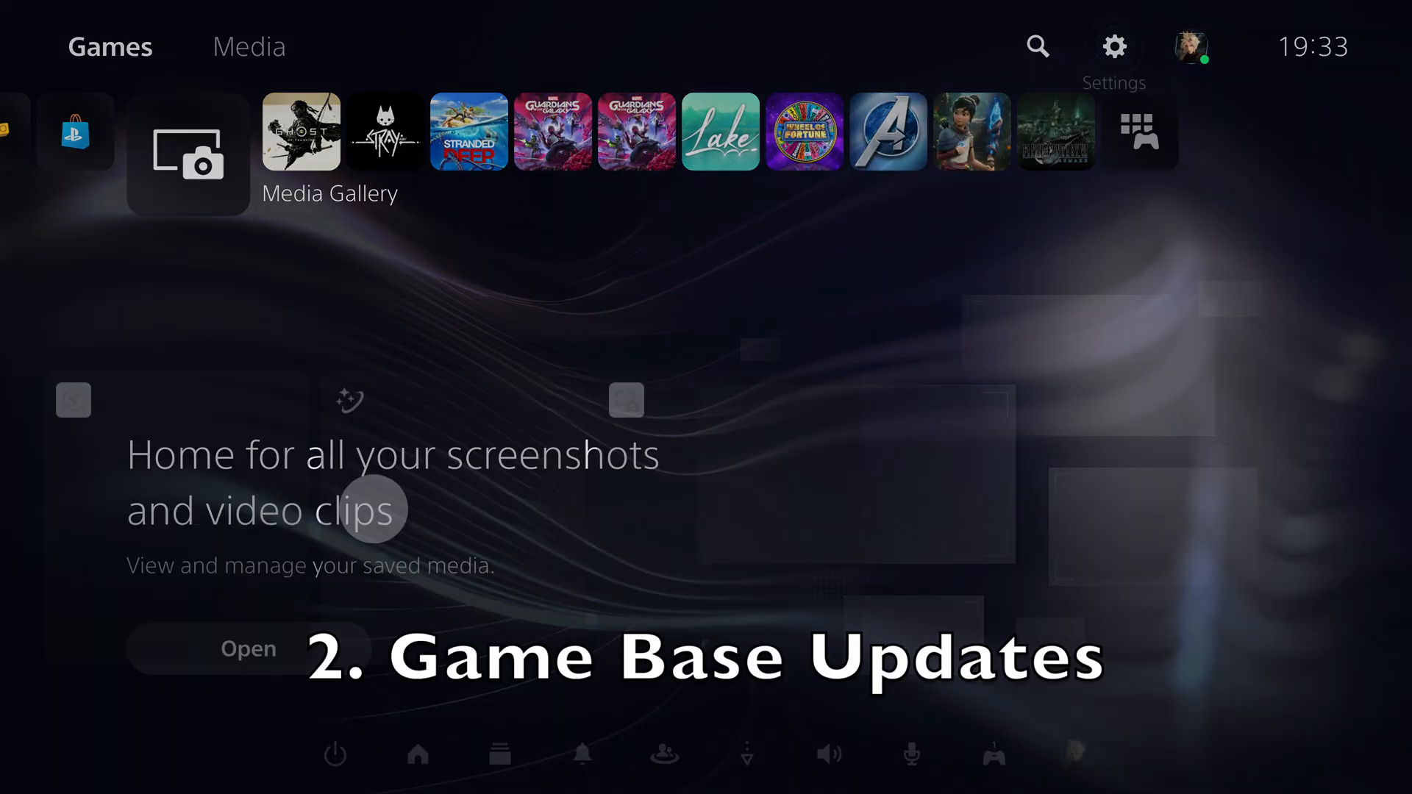
- Open the Game Base friends list and browse your profile's Friends page of friend cards
{"action": "left_click", "coordinate": [663, 744]}
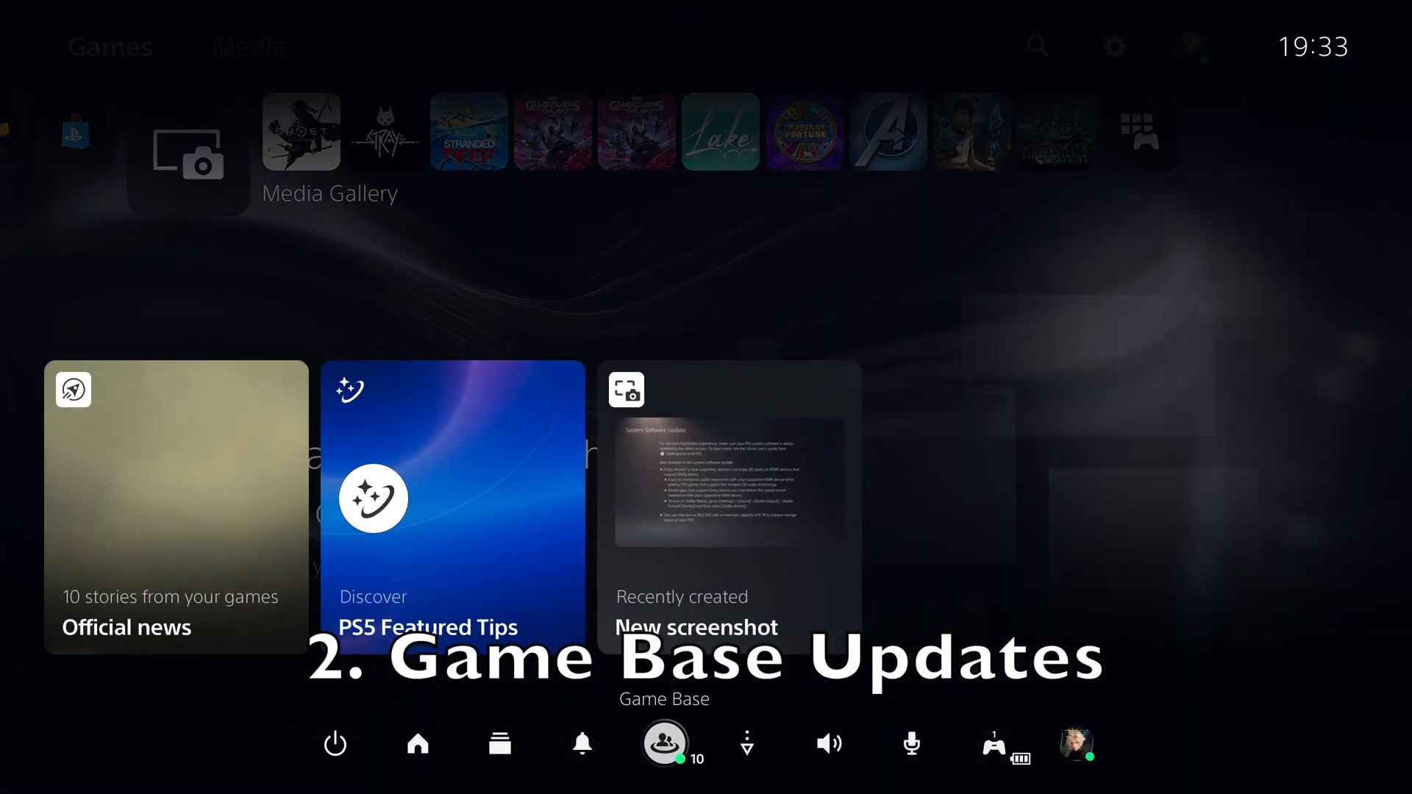
{"action": "left_click", "coordinate": [663, 744]}
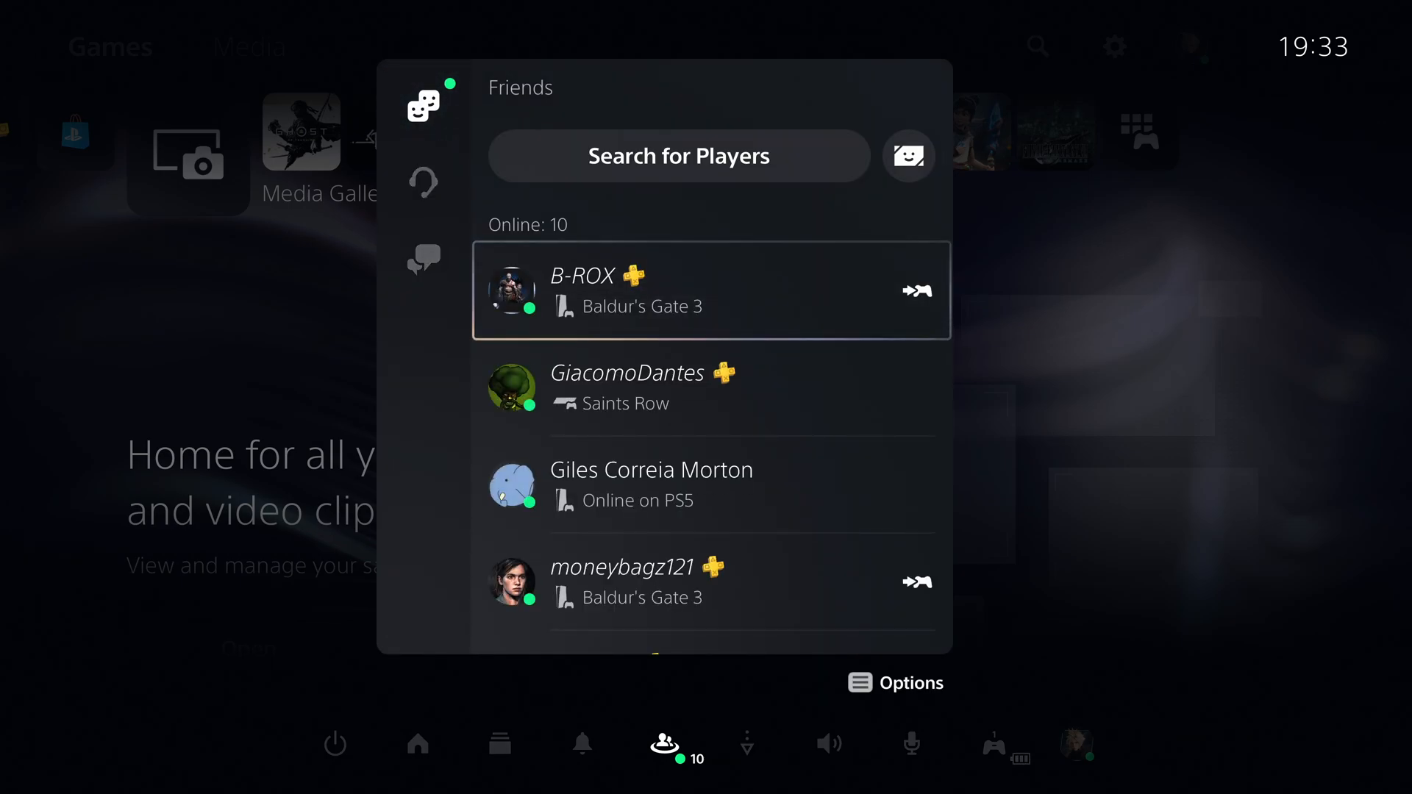
{"action": "left_click", "coordinate": [916, 290]}
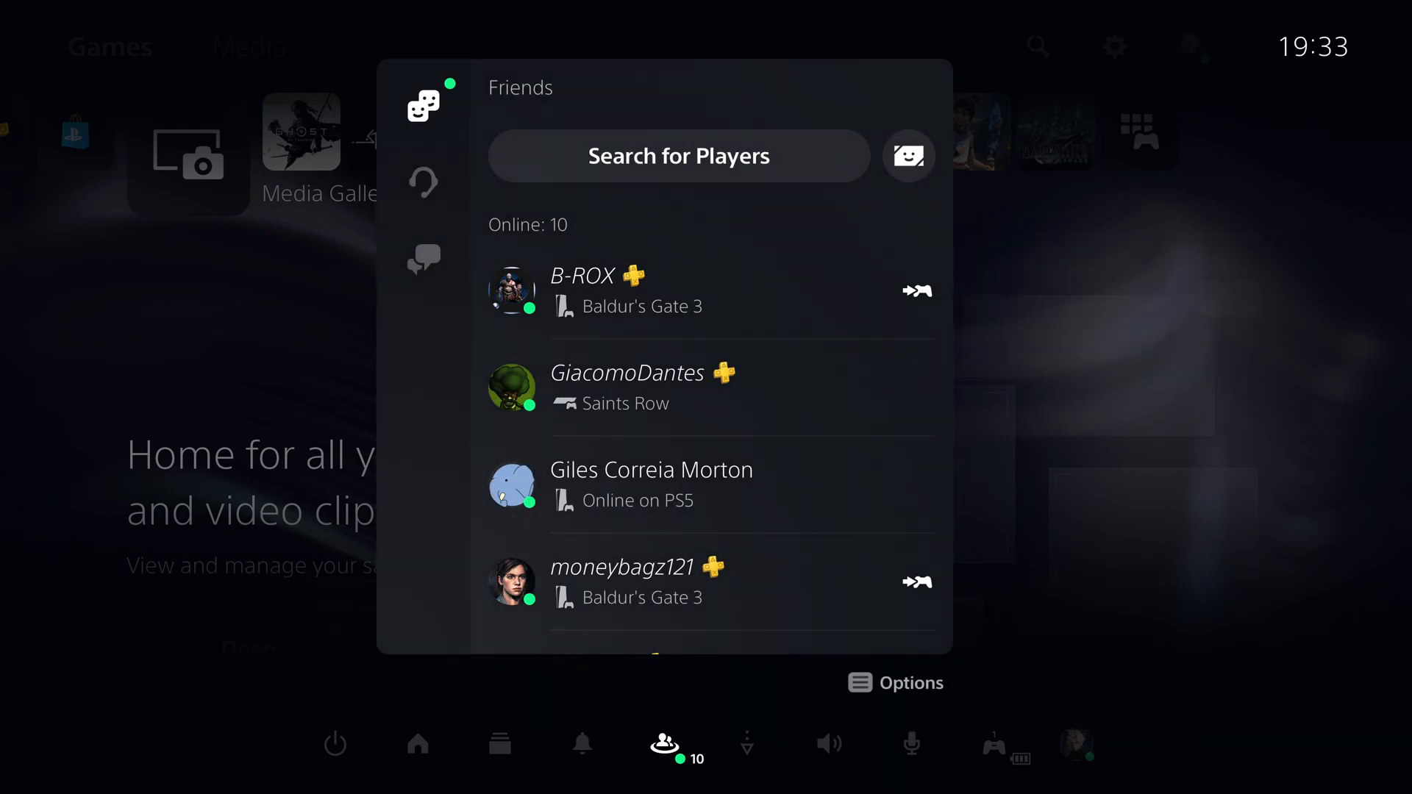
{"action": "scroll", "scroll_direction": "down", "scroll_amount": 3}
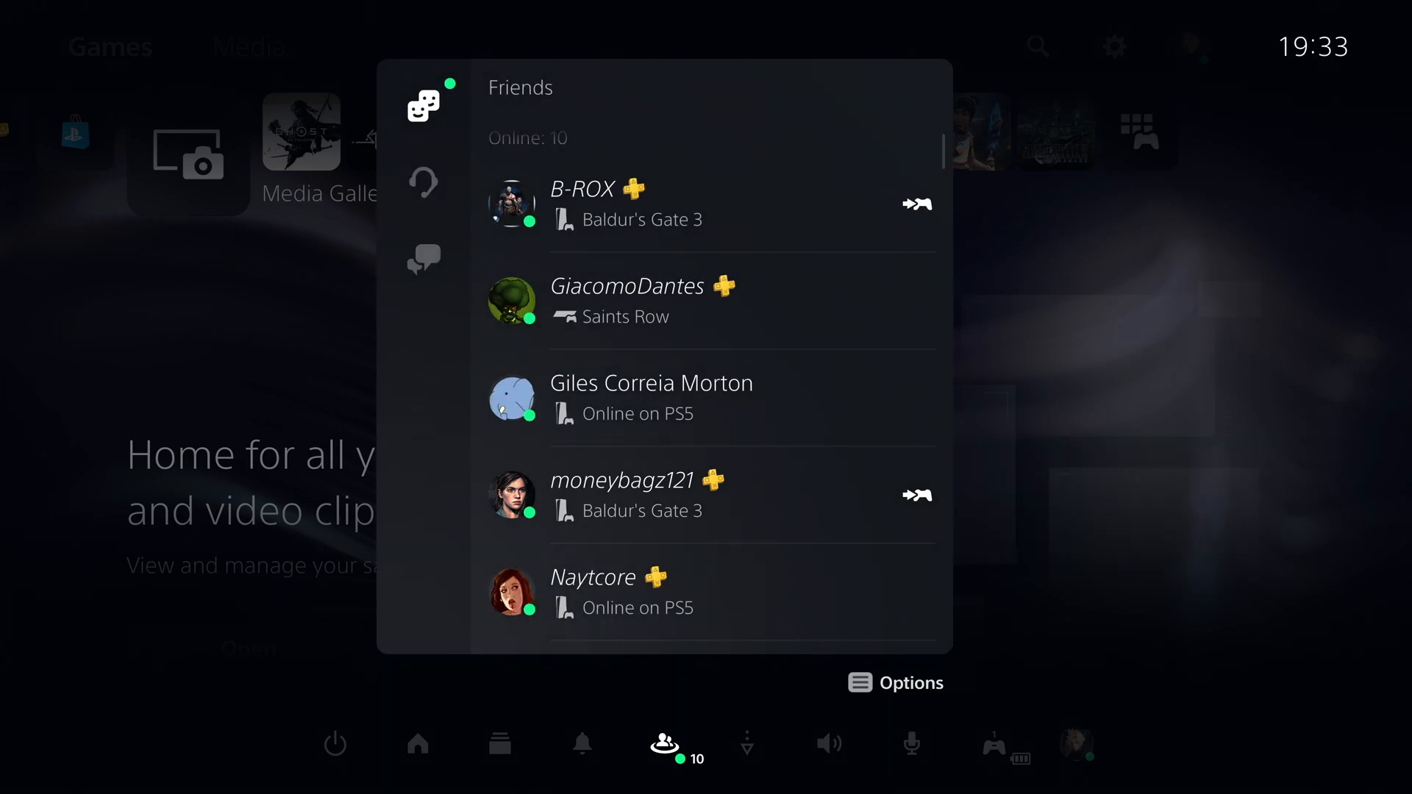
{"action": "scroll", "scroll_direction": "down", "scroll_amount": 3}
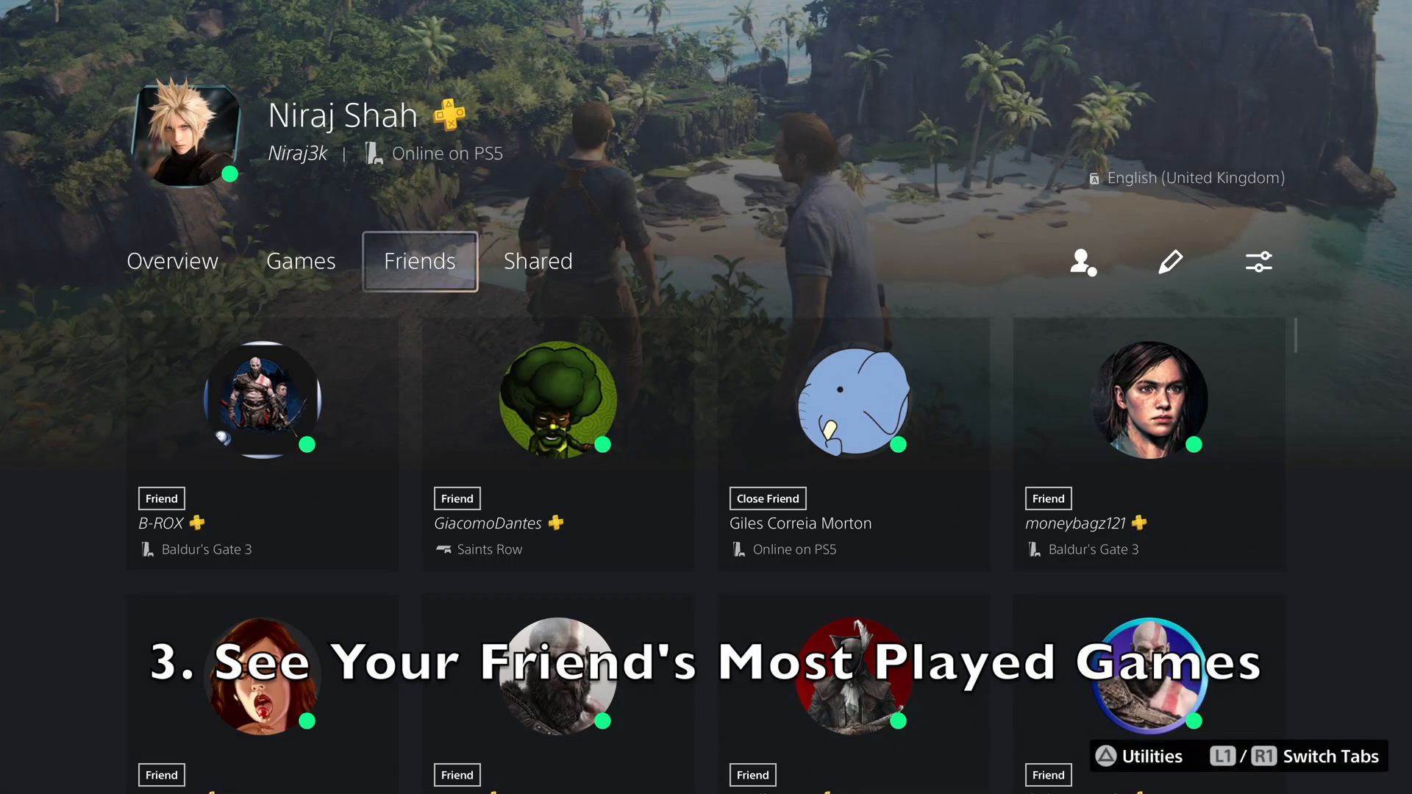
- Open the first friend's profile and browse their Most Played games with trophy comparisons
{"action": "left_click", "coordinate": [262, 401]}
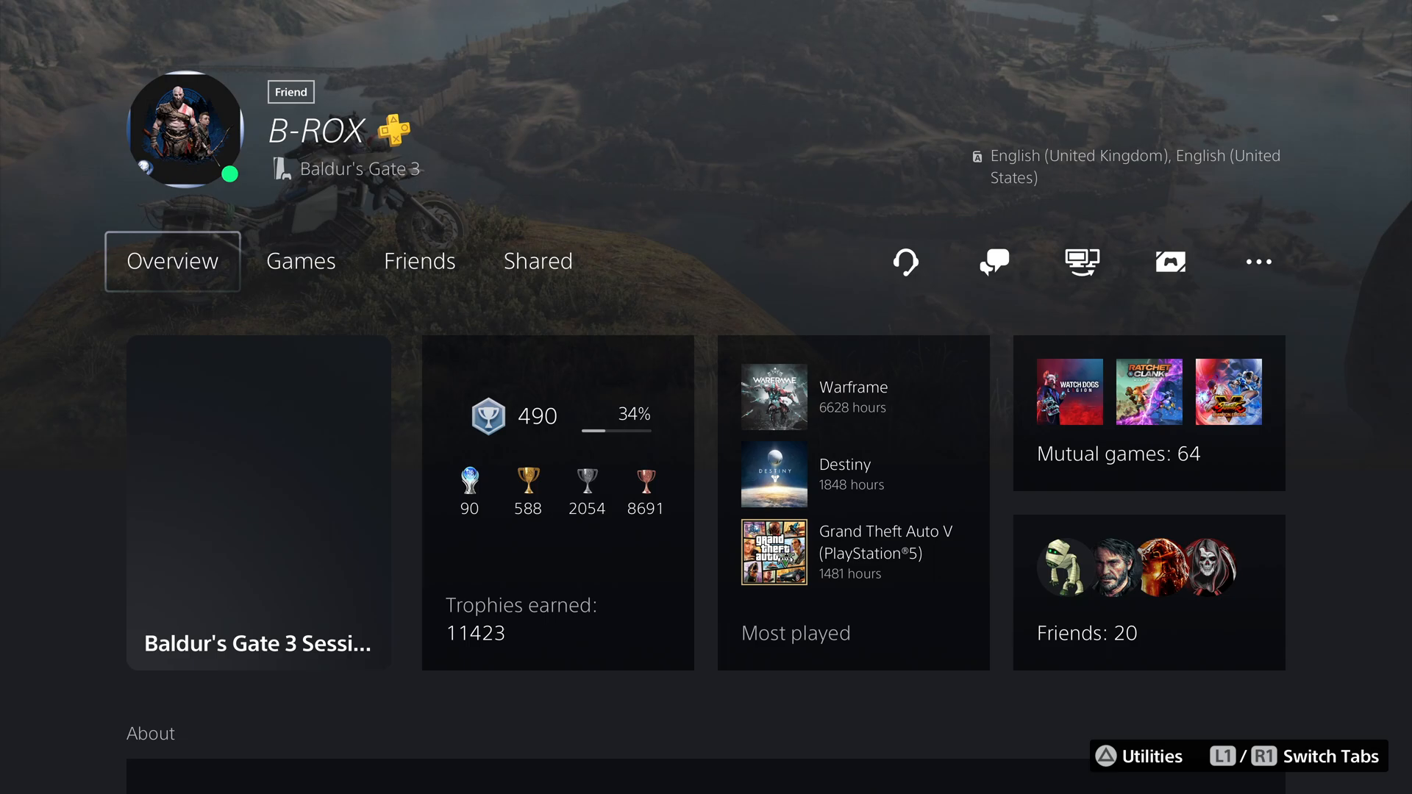
{"action": "scroll", "scroll_direction": "down", "scroll_amount": 3}
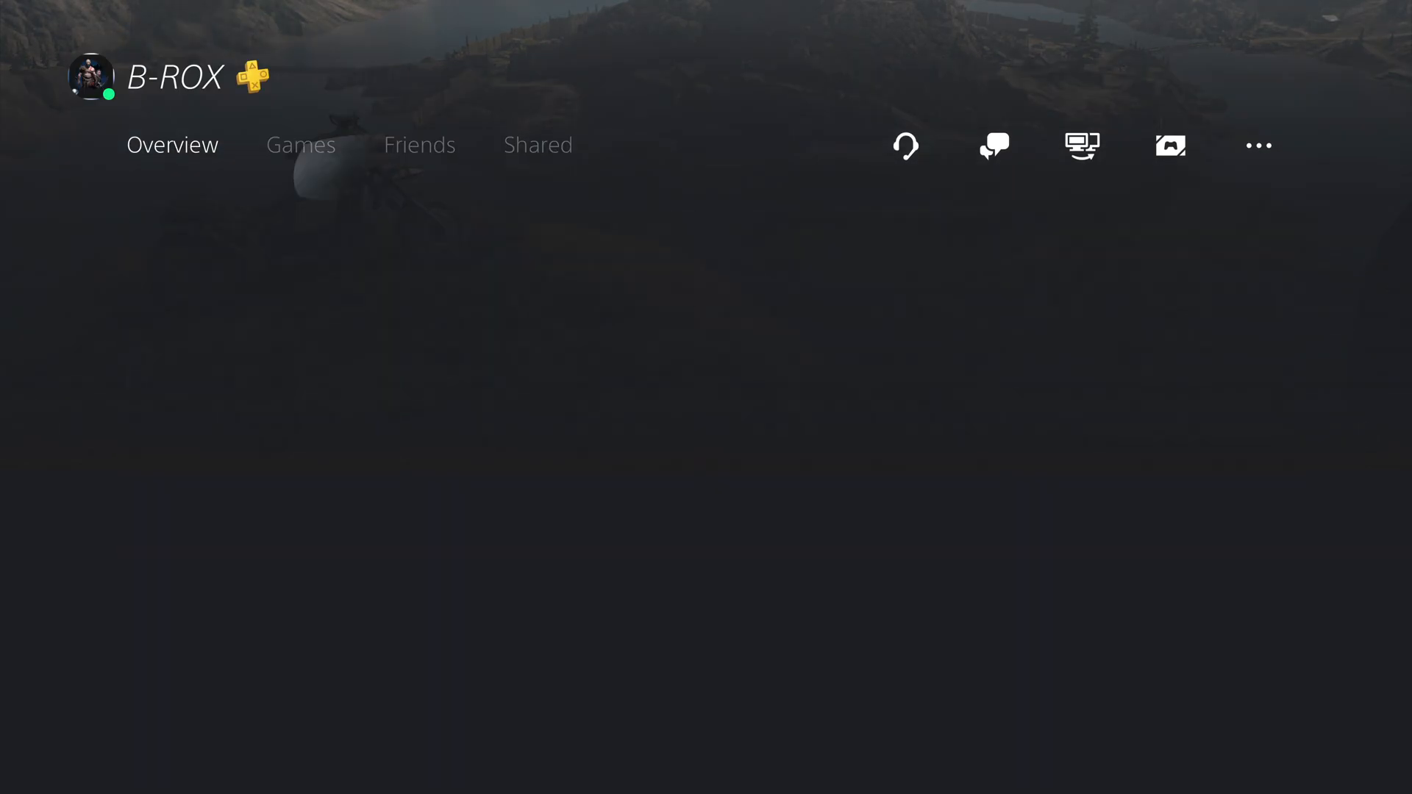
{"action": "left_click", "coordinate": [300, 146]}
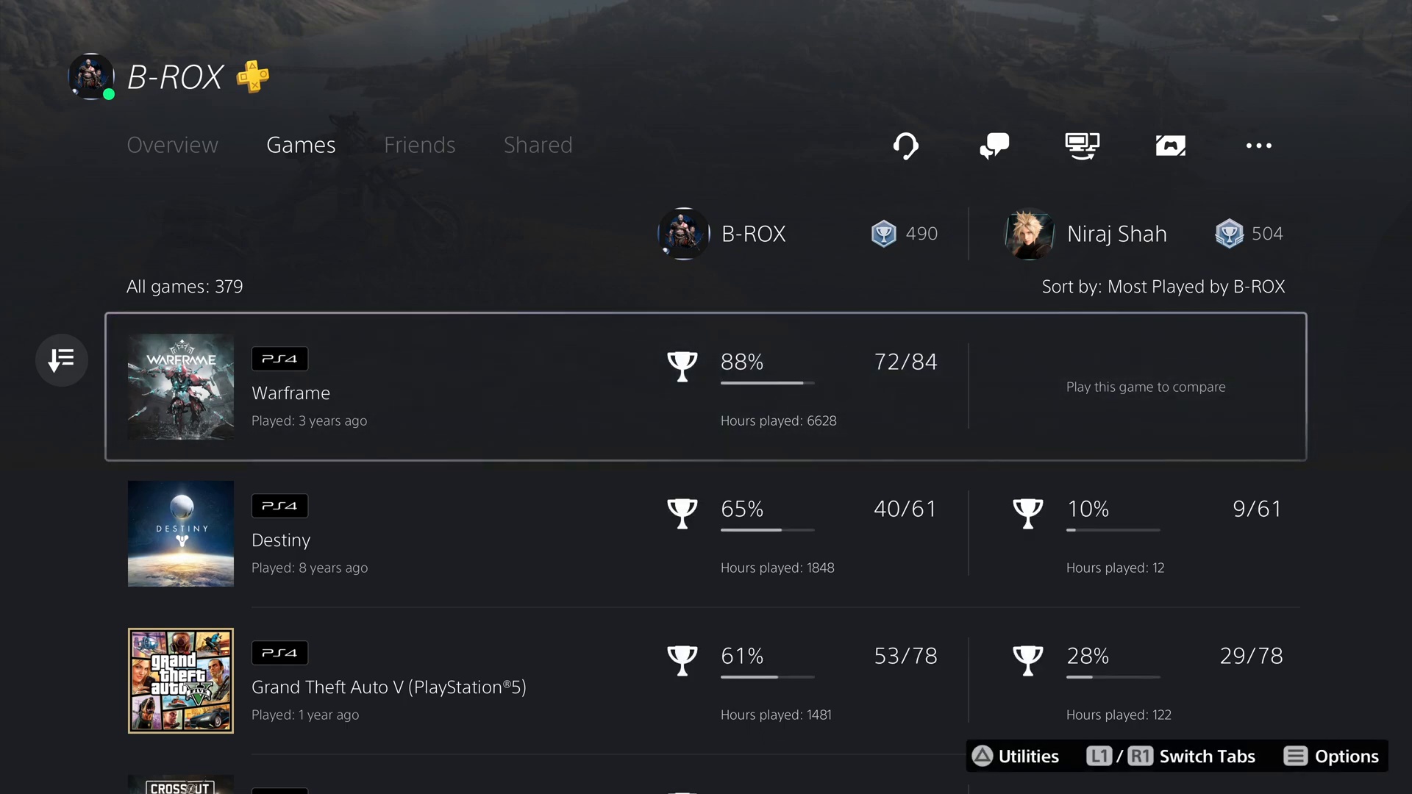
{"action": "scroll", "scroll_direction": "down", "scroll_amount": 3}
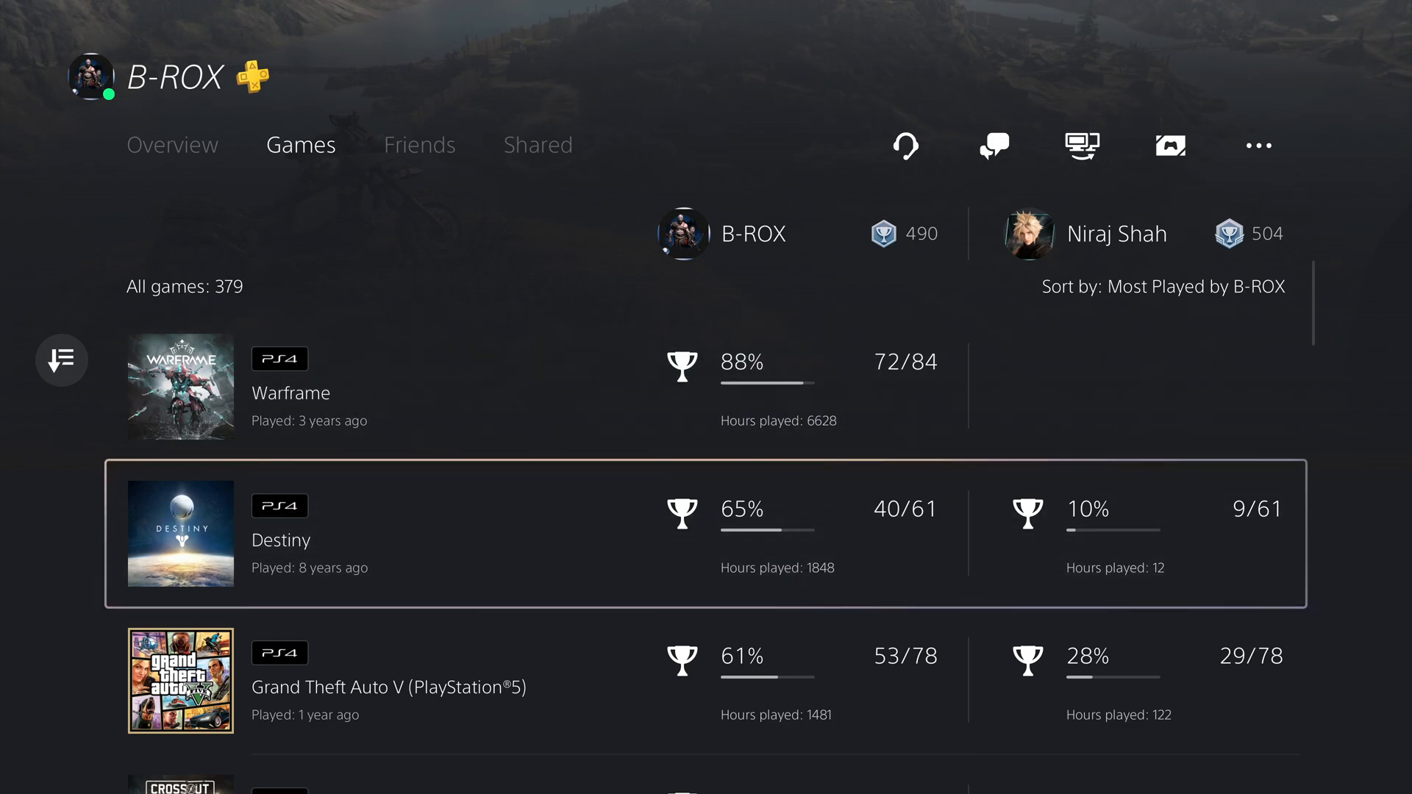
{"action": "scroll", "scroll_direction": "down", "scroll_amount": 3}
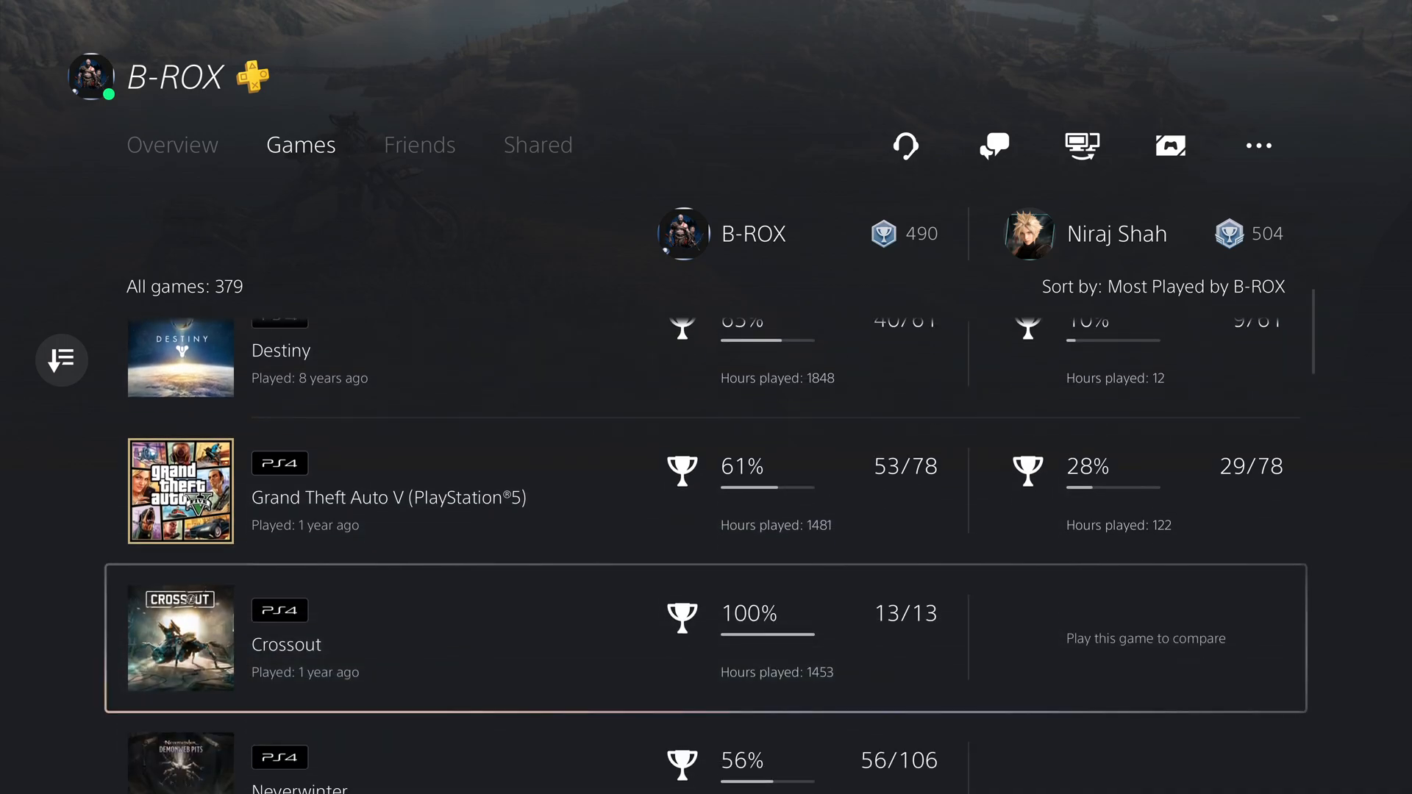
{"action": "scroll", "scroll_direction": "down", "scroll_amount": 3}
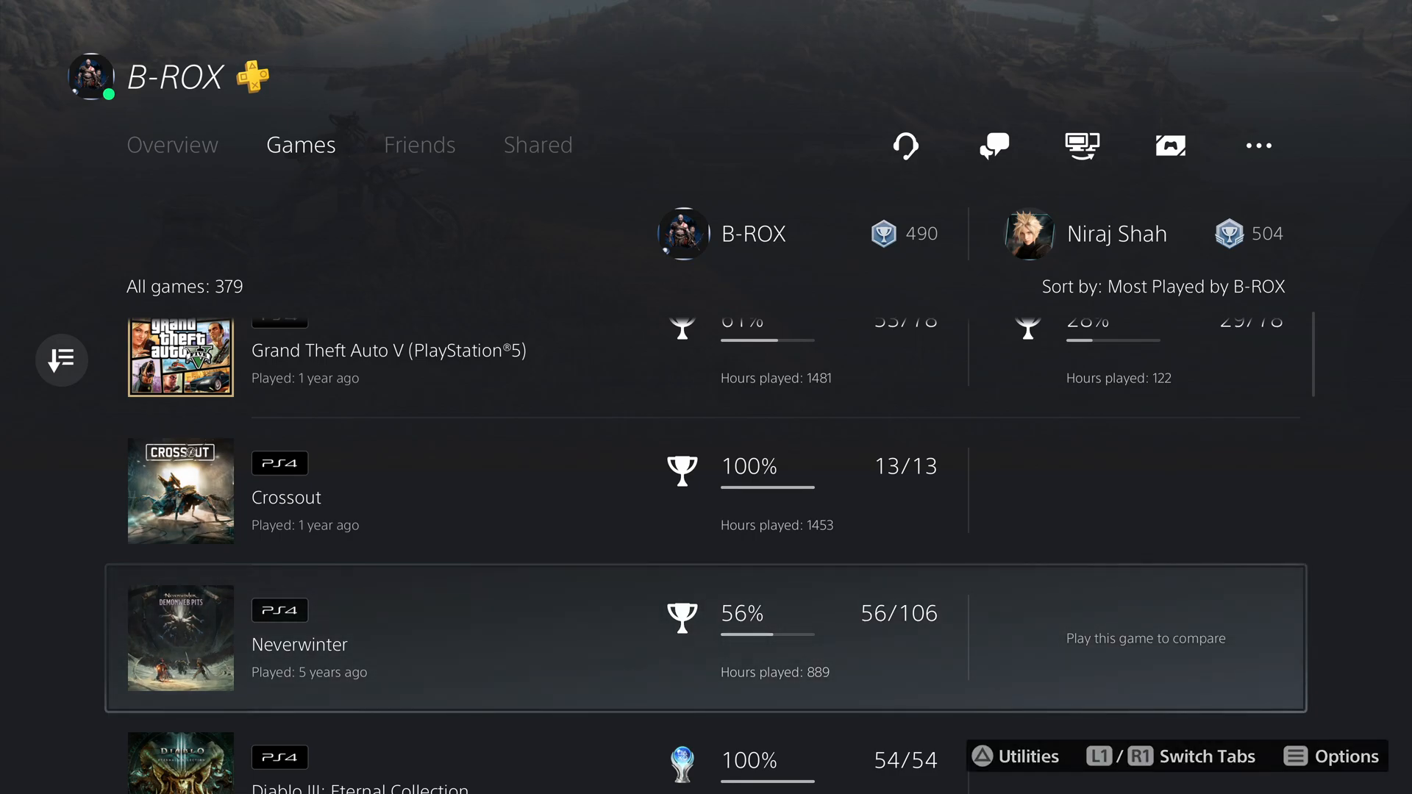
- Return to the friend's Overview and move on to another friend's profile
{"action": "left_click", "coordinate": [170, 144]}
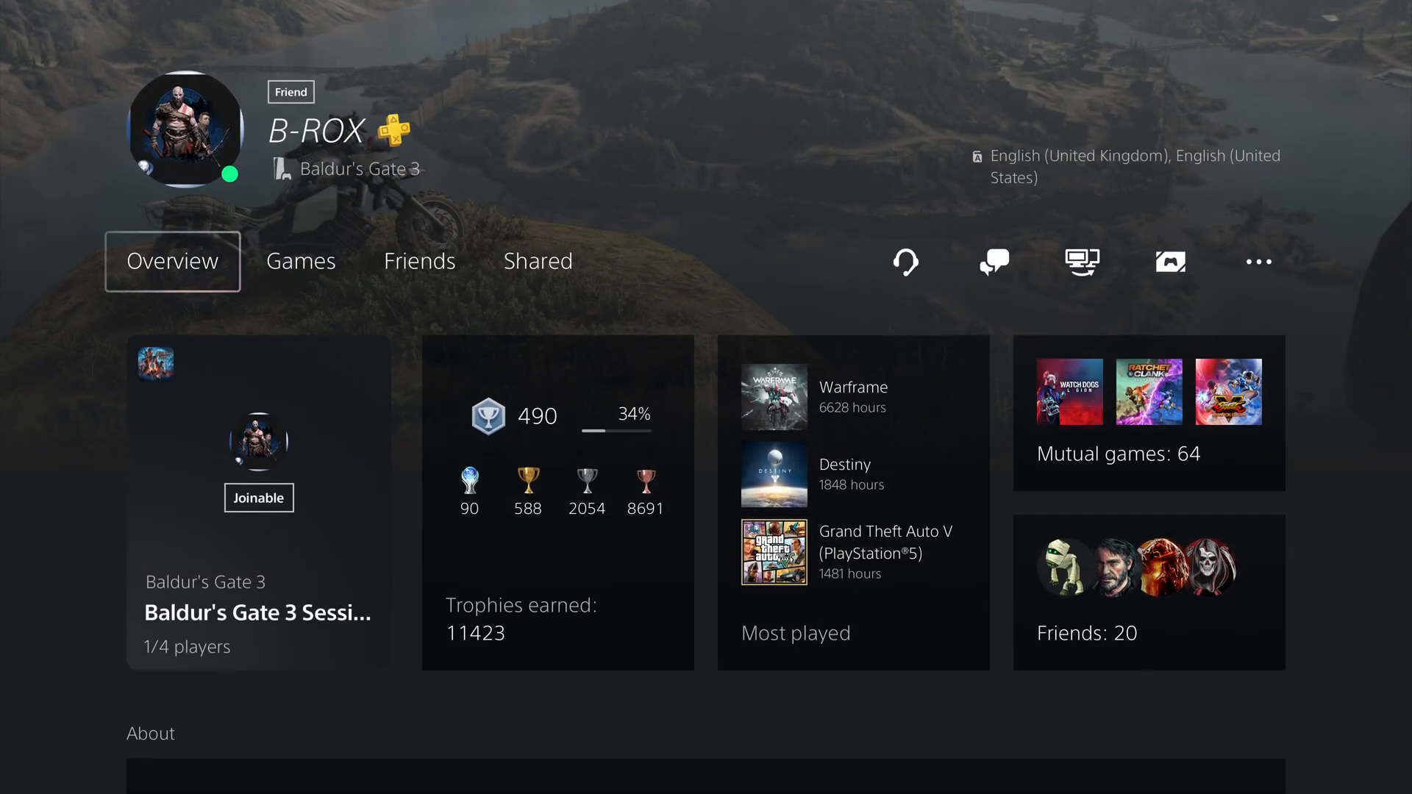
{"action": "left_click", "coordinate": [420, 261]}
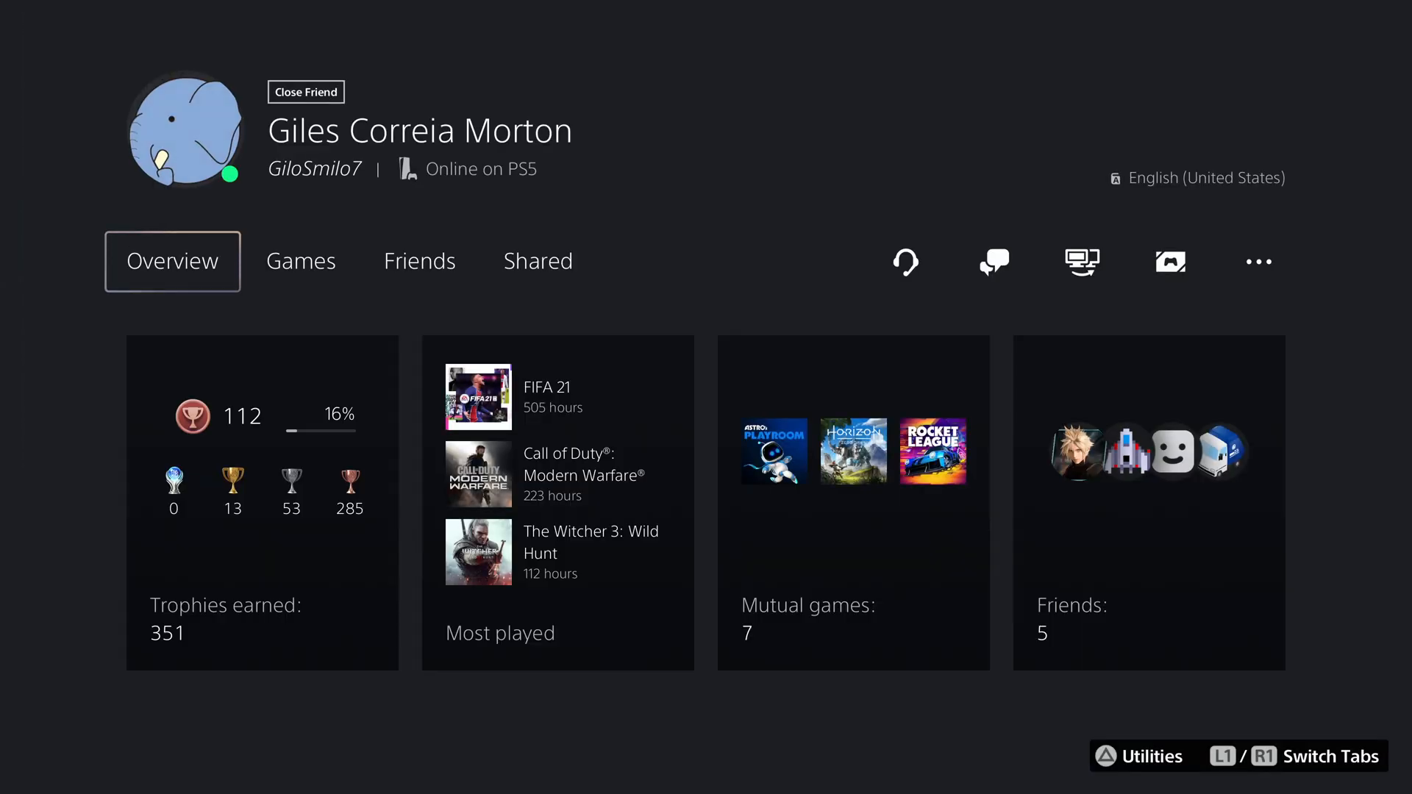
- Scroll the close friend's Overview, then browse their Most Played games list
{"action": "scroll", "scroll_direction": "down", "scroll_amount": 3}
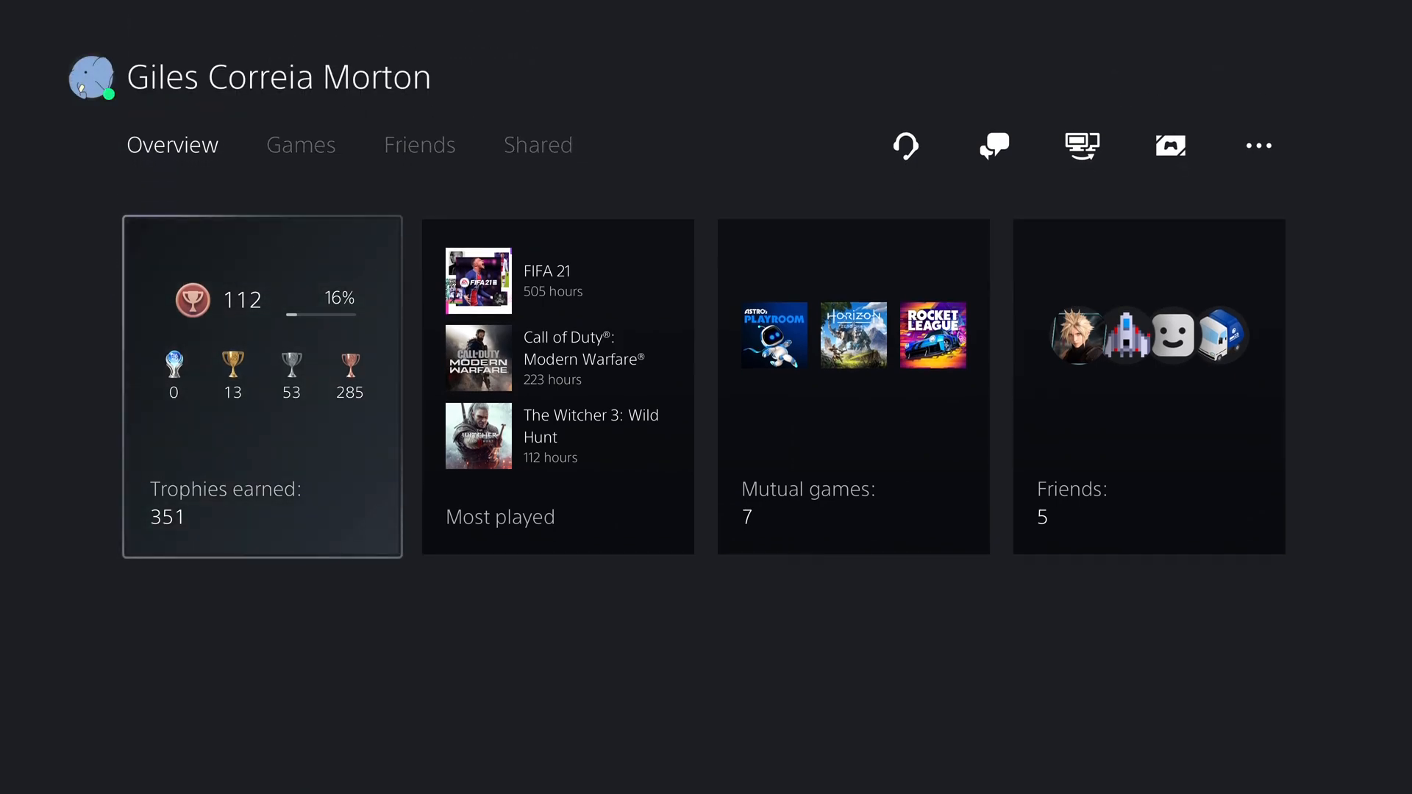
{"action": "left_click", "coordinate": [300, 144]}
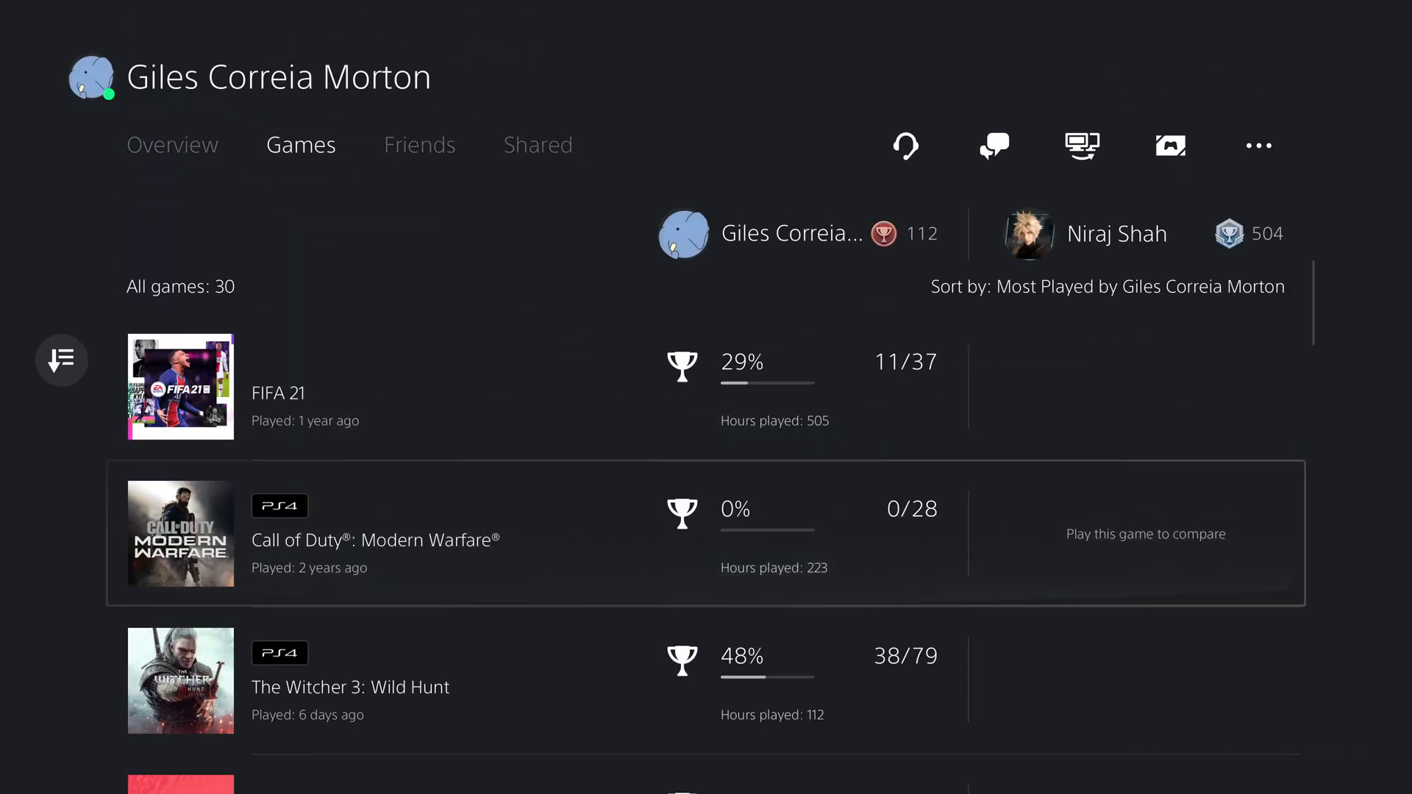
{"action": "scroll", "scroll_direction": "down", "scroll_amount": 3}
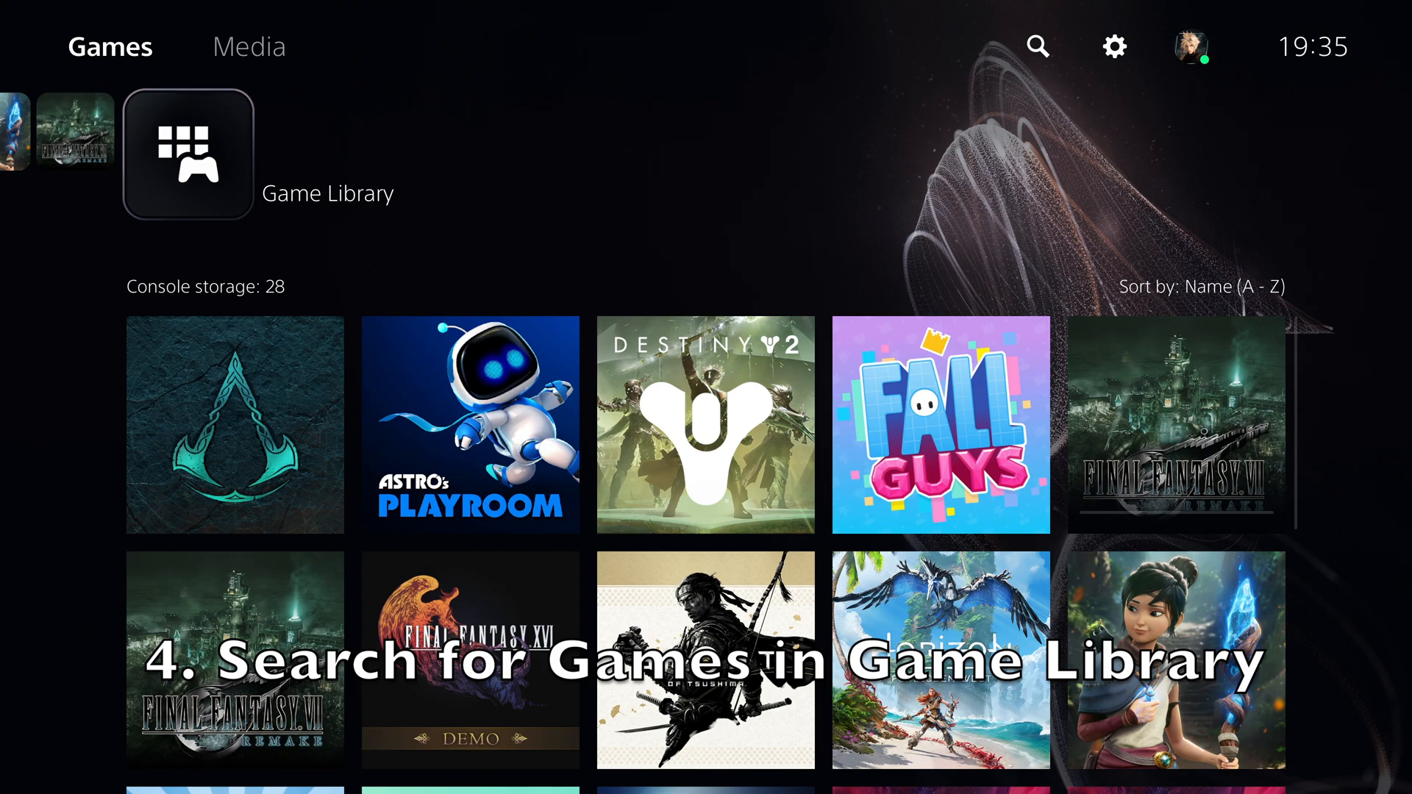
- Search the Game Library for 'Hori' to find Horizon Forbidden West, then show Your Collection
{"action": "left_click", "coordinate": [187, 152]}
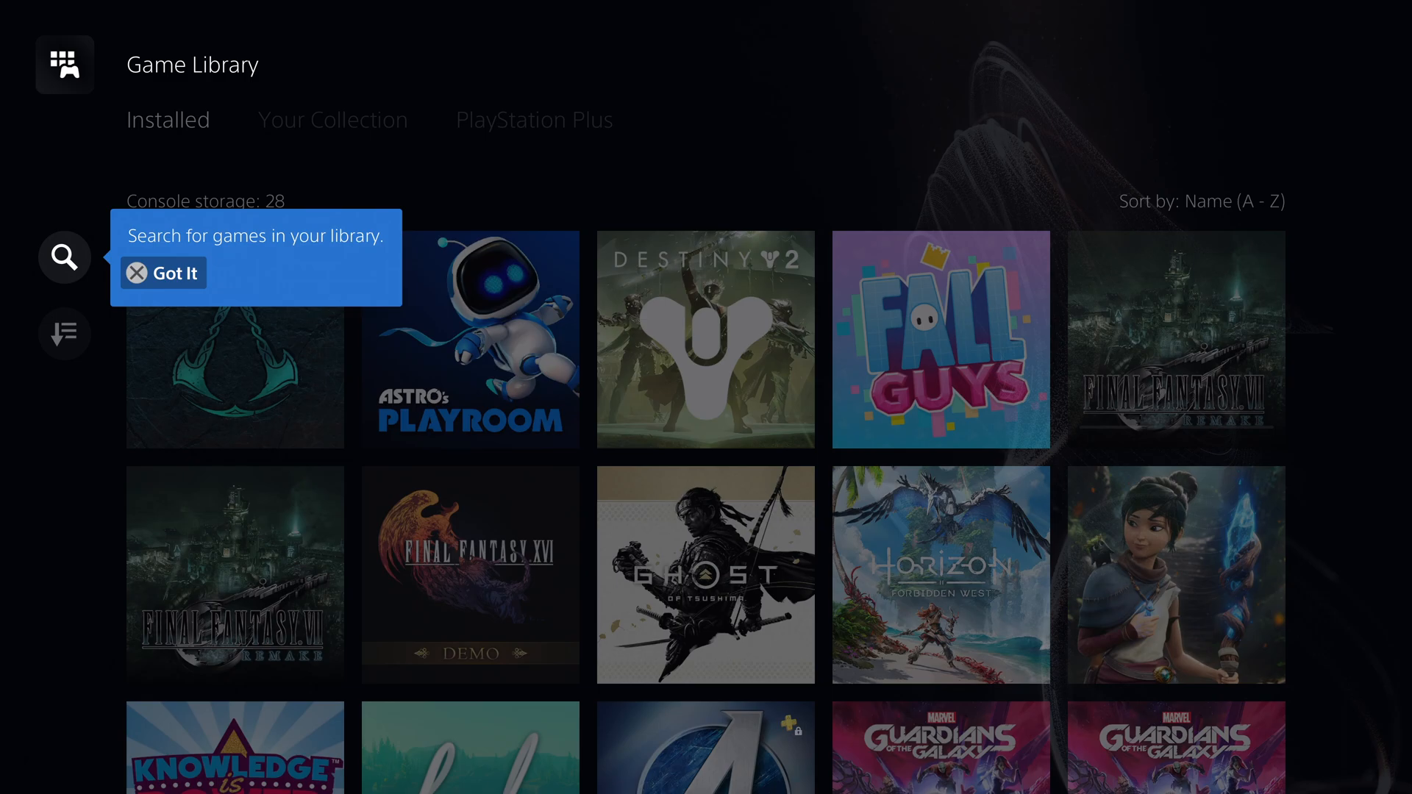
{"action": "left_click", "coordinate": [163, 274]}
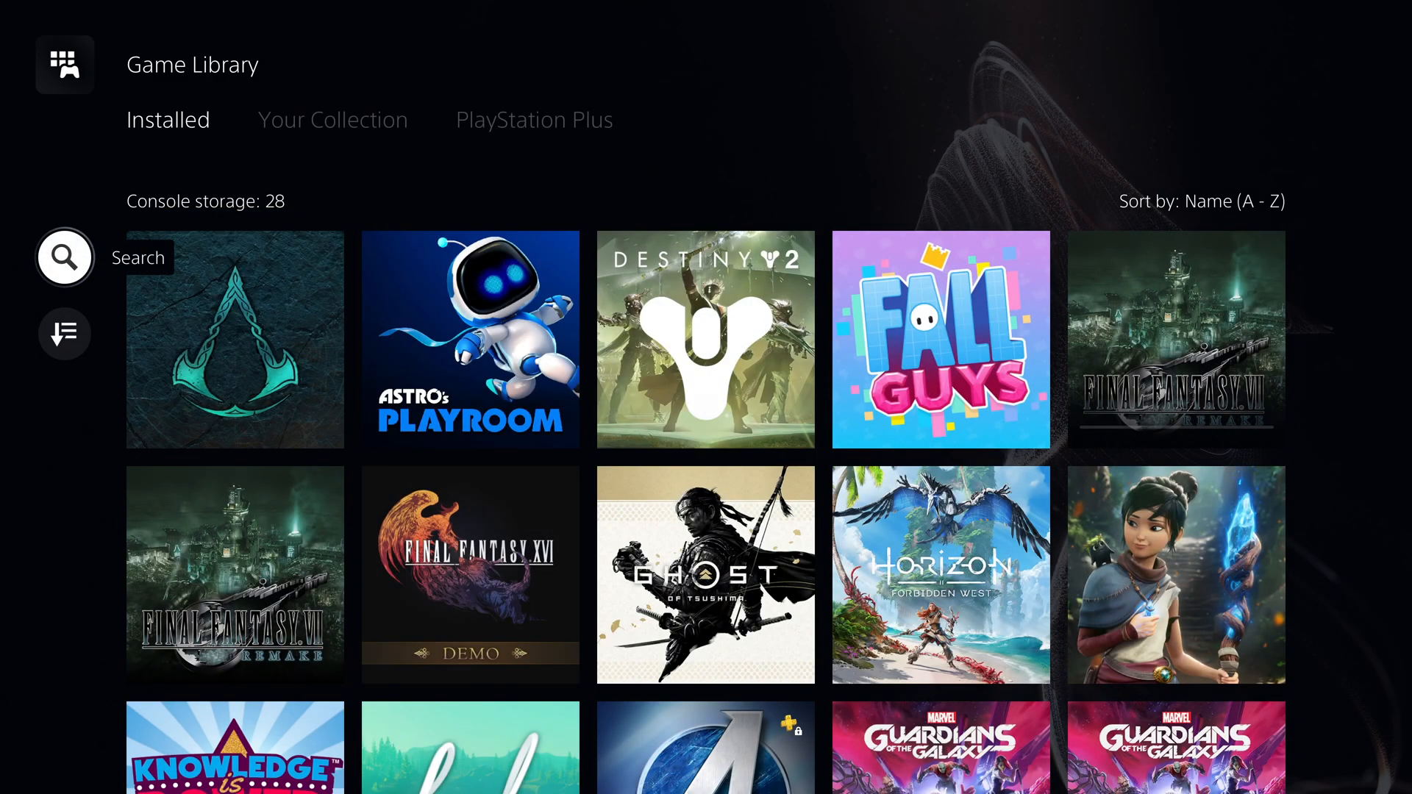
{"action": "left_click", "coordinate": [64, 256]}
{"action": "type", "text": "Ho"}
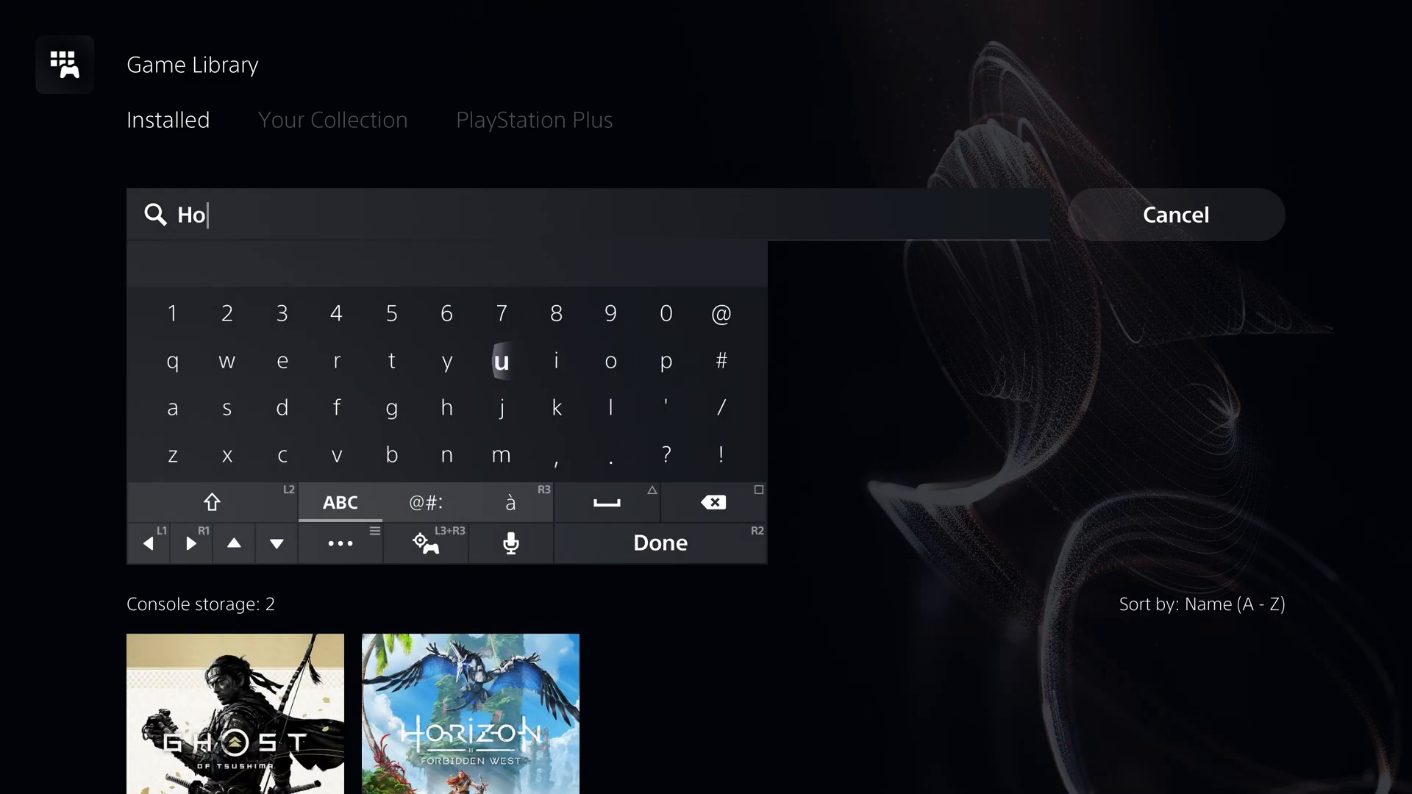
{"action": "left_click", "coordinate": [335, 360]}
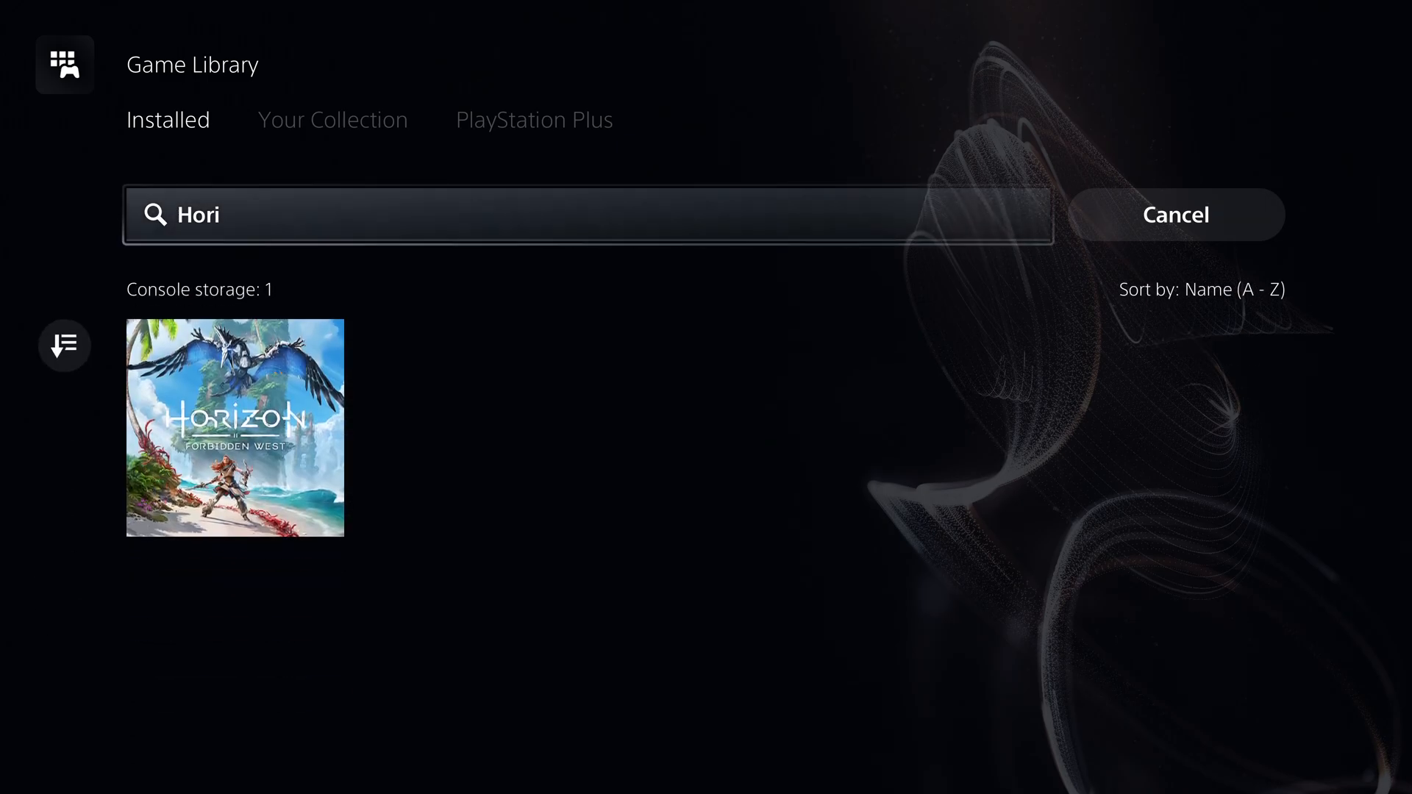
{"action": "left_click", "coordinate": [332, 119]}
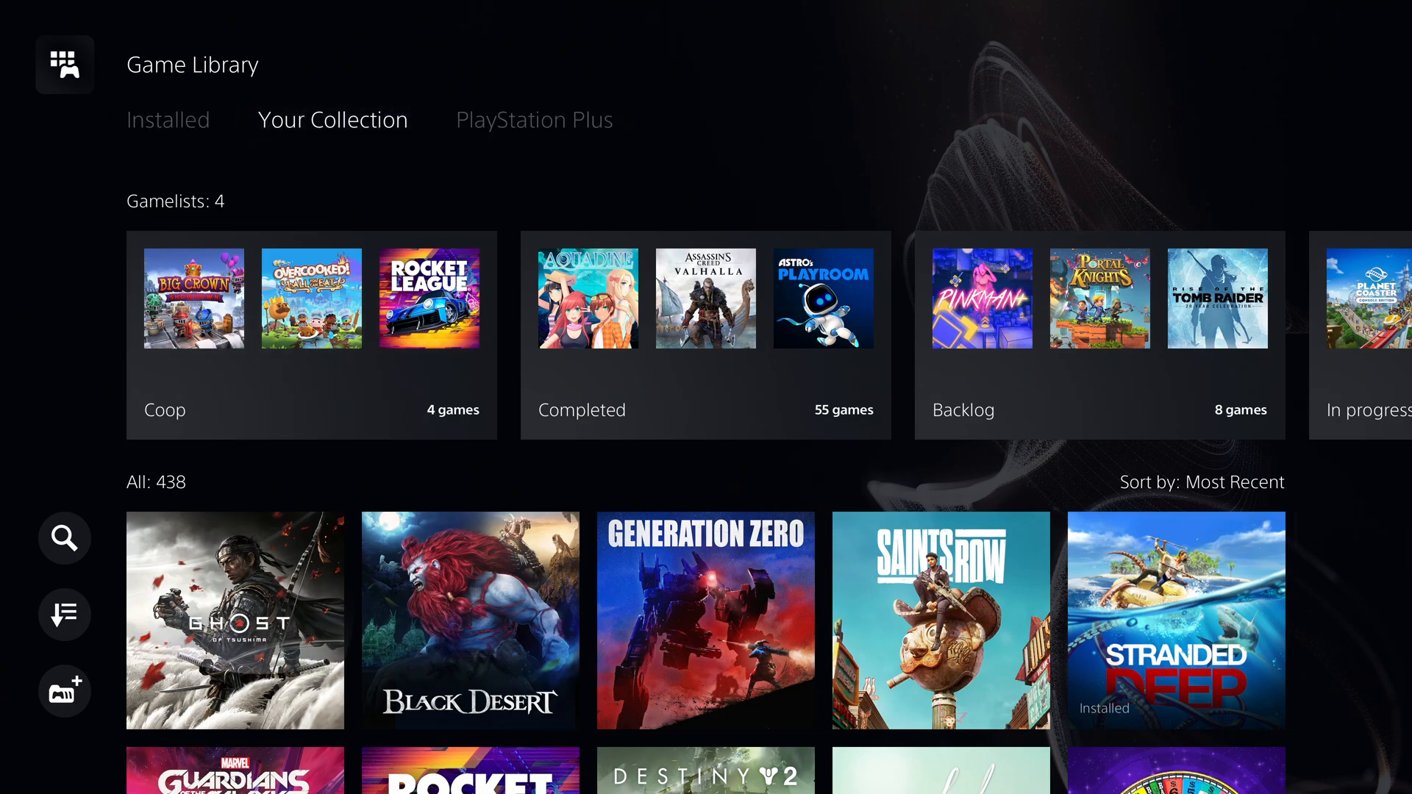
- Search Your Collection for 'Pixe' to narrow results to a single game
{"action": "left_click", "coordinate": [63, 538]}
{"action": "type", "text": "Pi"}
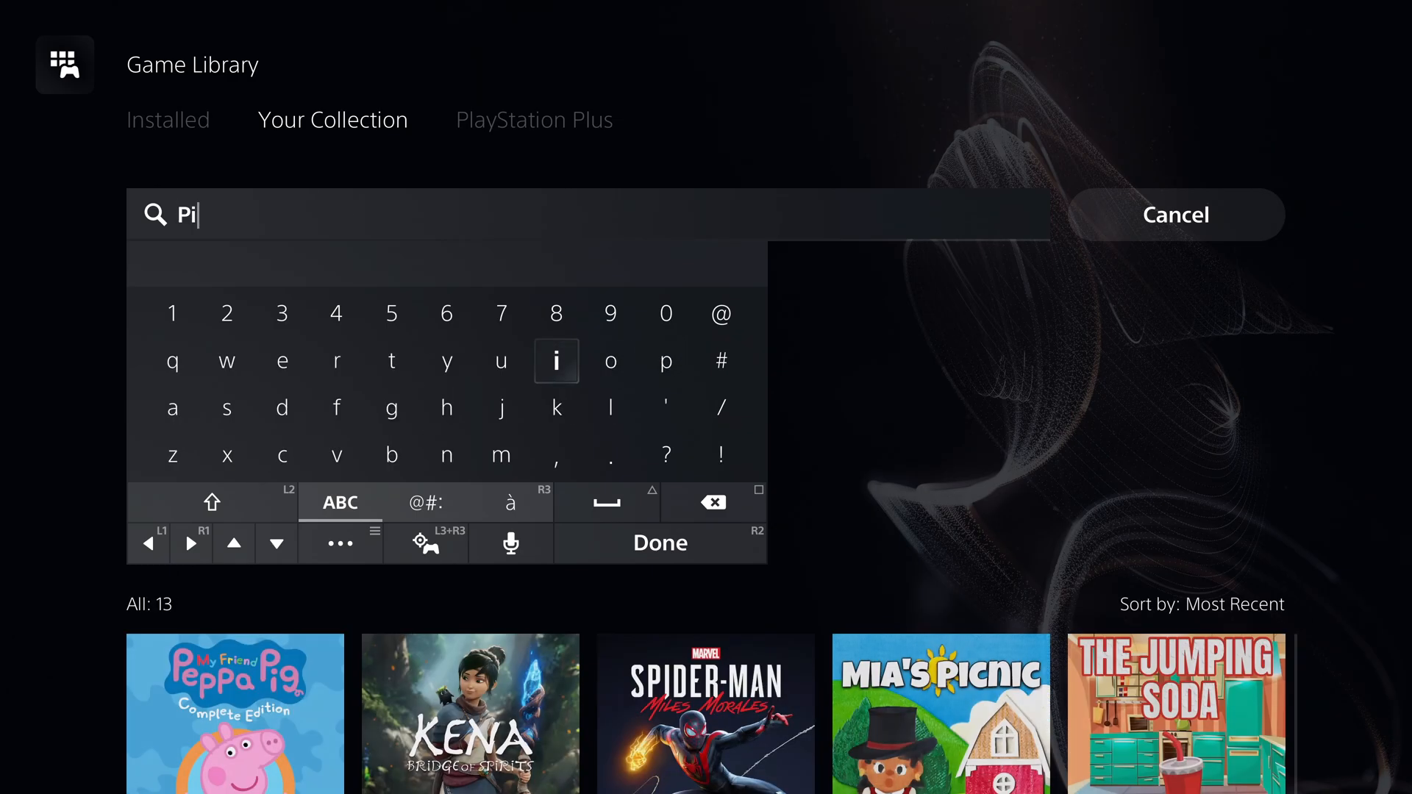
{"action": "mouse_move", "coordinate": [172, 454]}
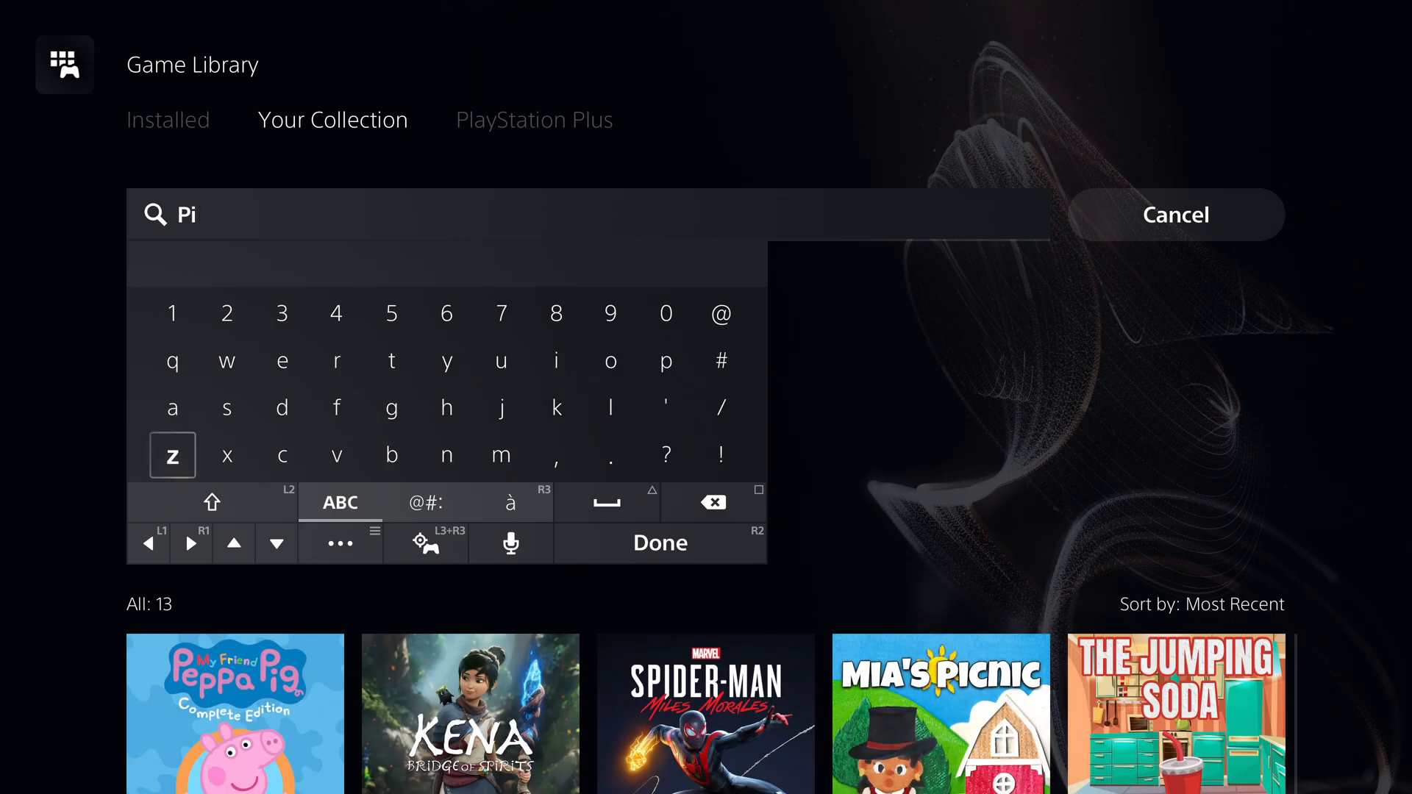
{"action": "type", "text": "xe"}
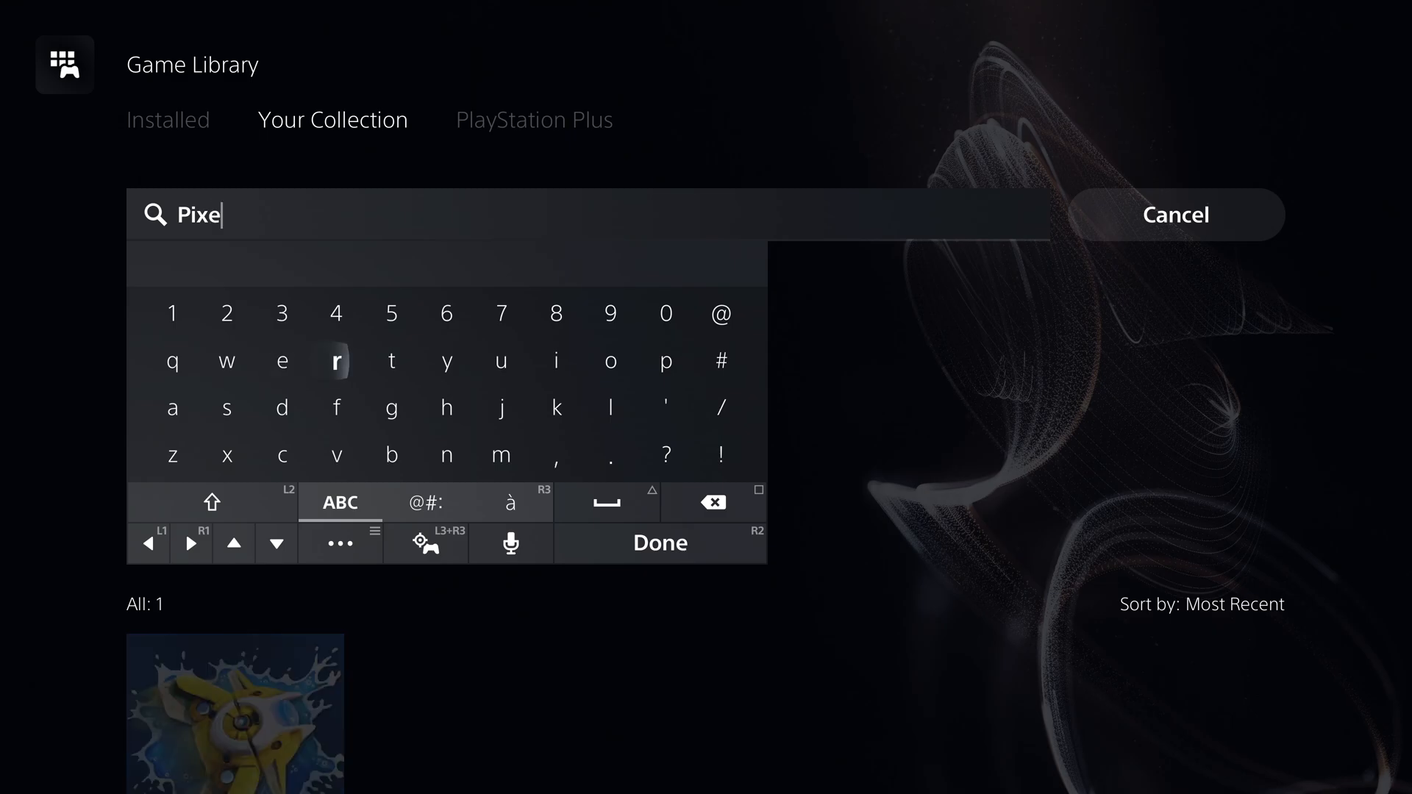
{"action": "left_click", "coordinate": [659, 543]}
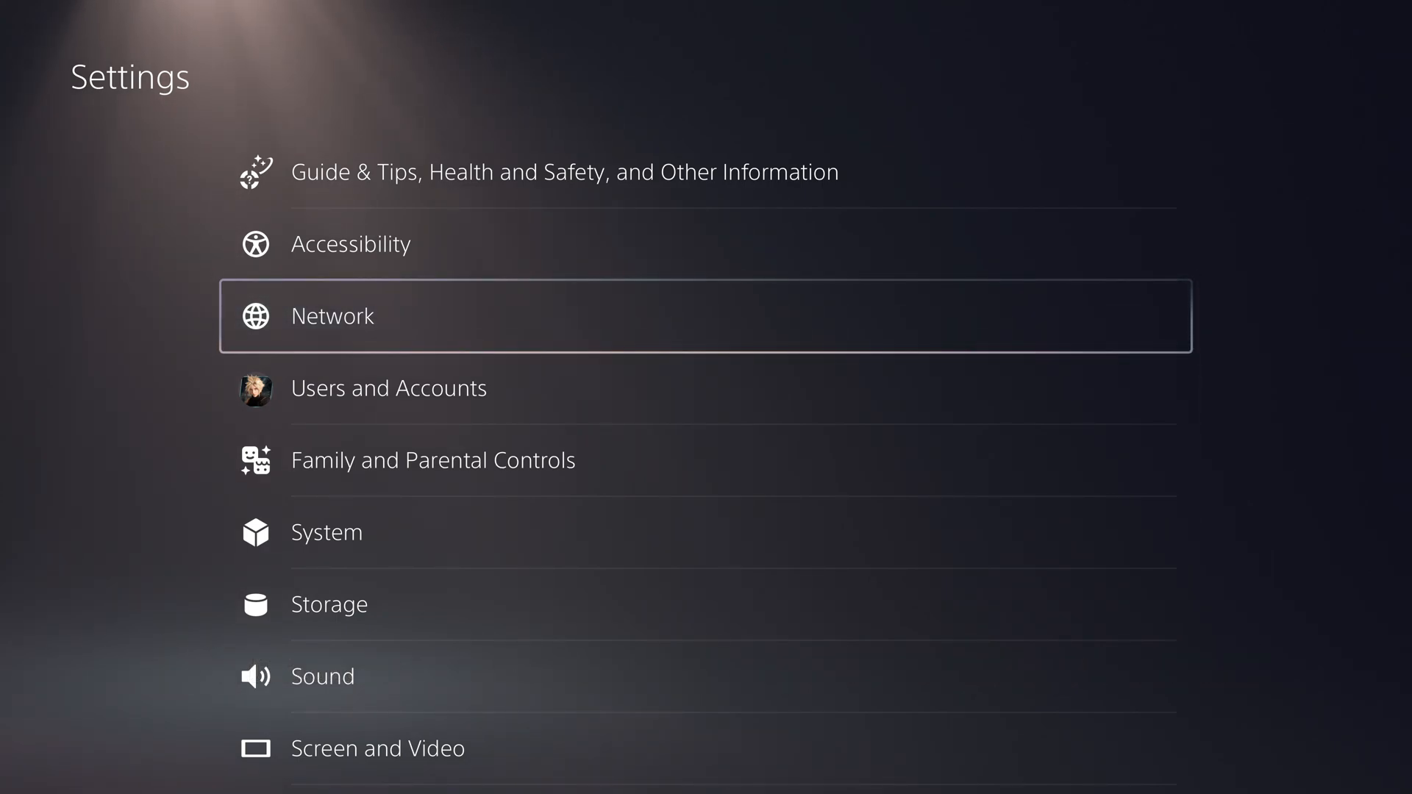
{"action": "left_click", "coordinate": [326, 531]}
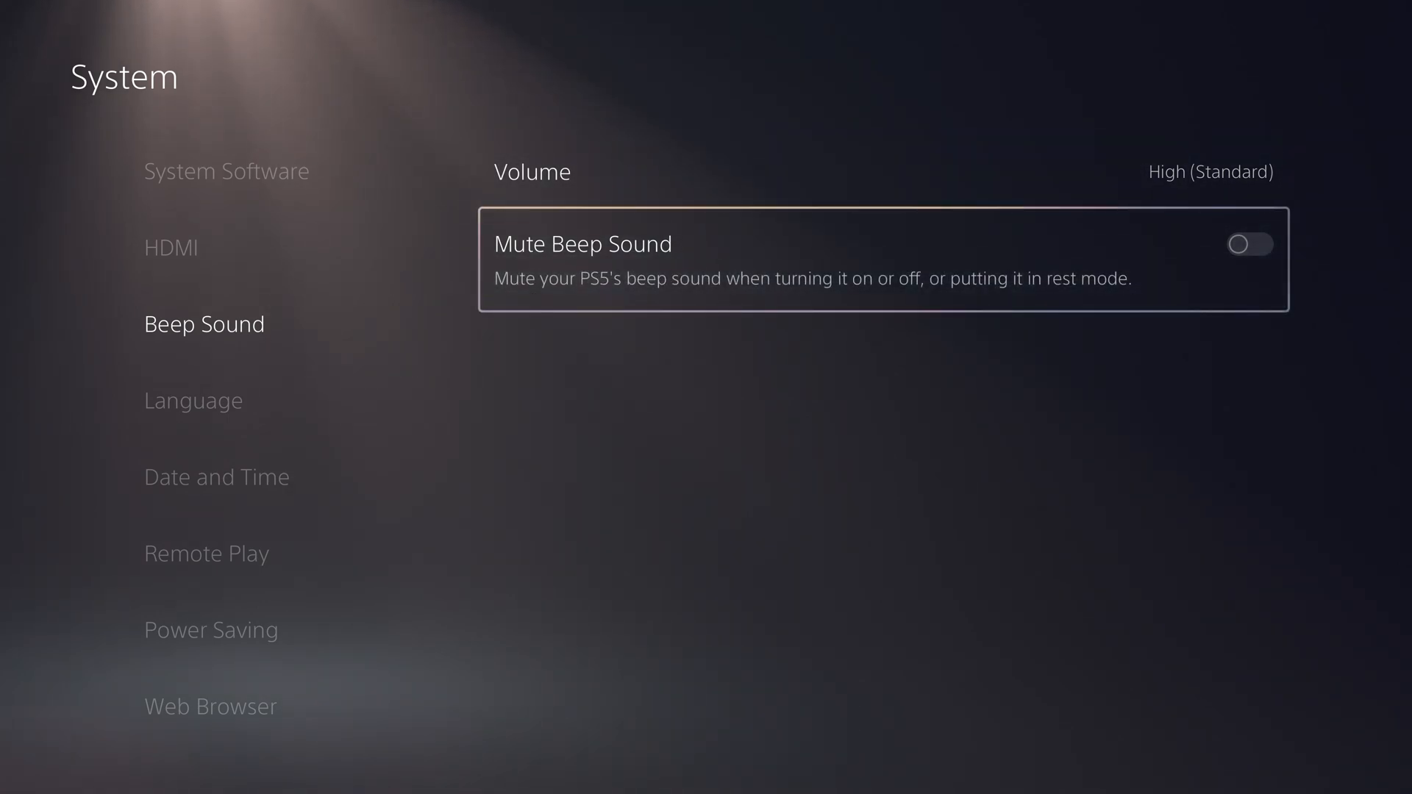
{"action": "left_click", "coordinate": [1249, 244]}
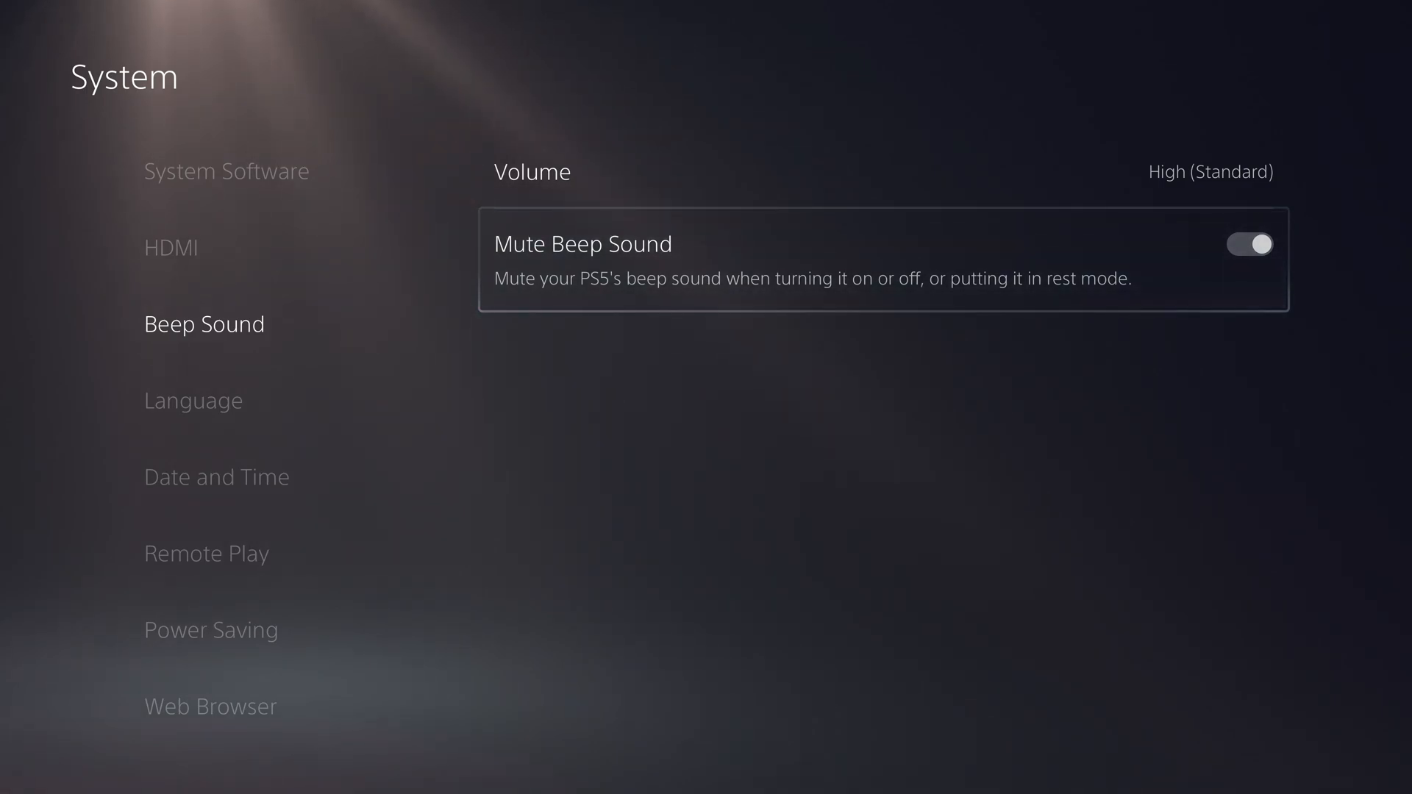
{"action": "left_click", "coordinate": [1209, 172]}
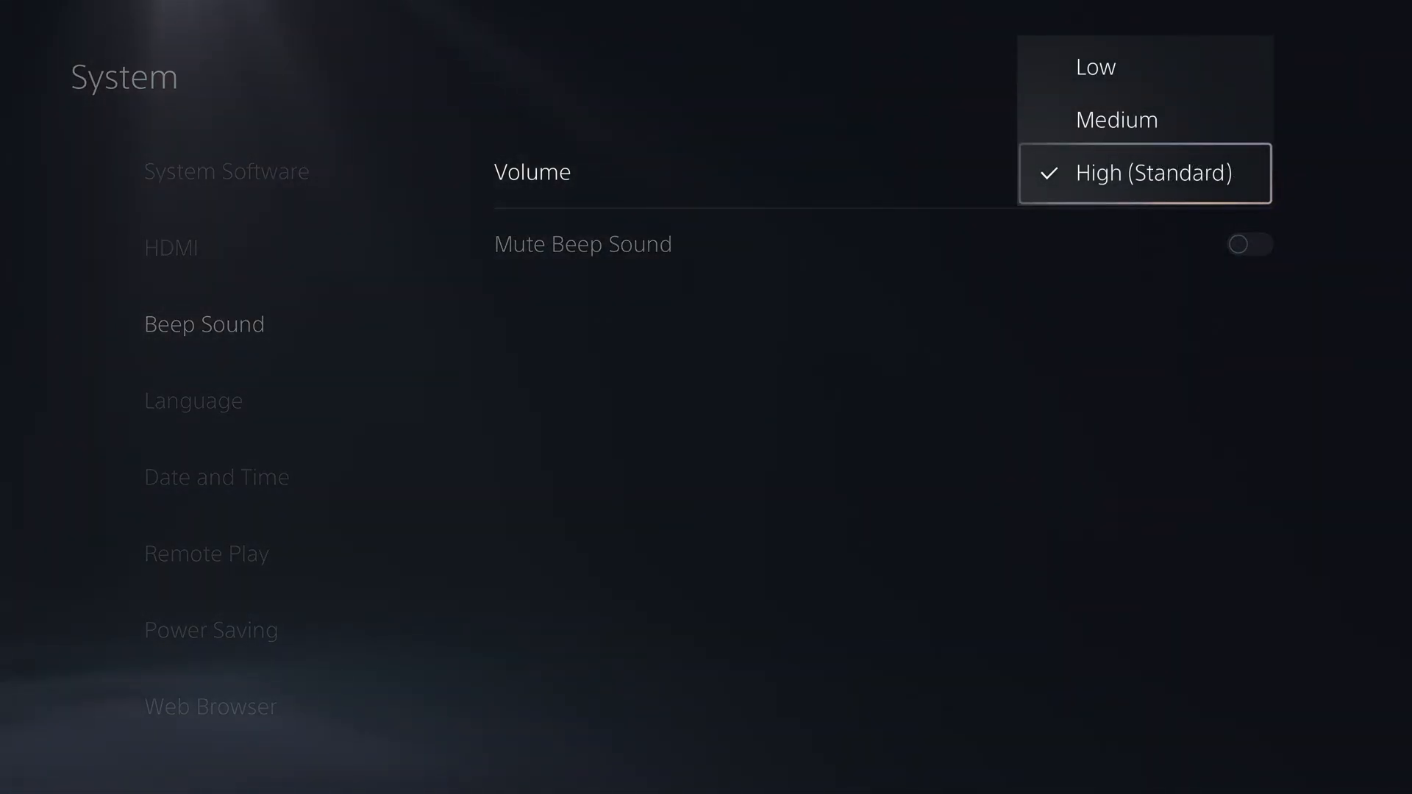
{"action": "left_click", "coordinate": [1116, 119]}
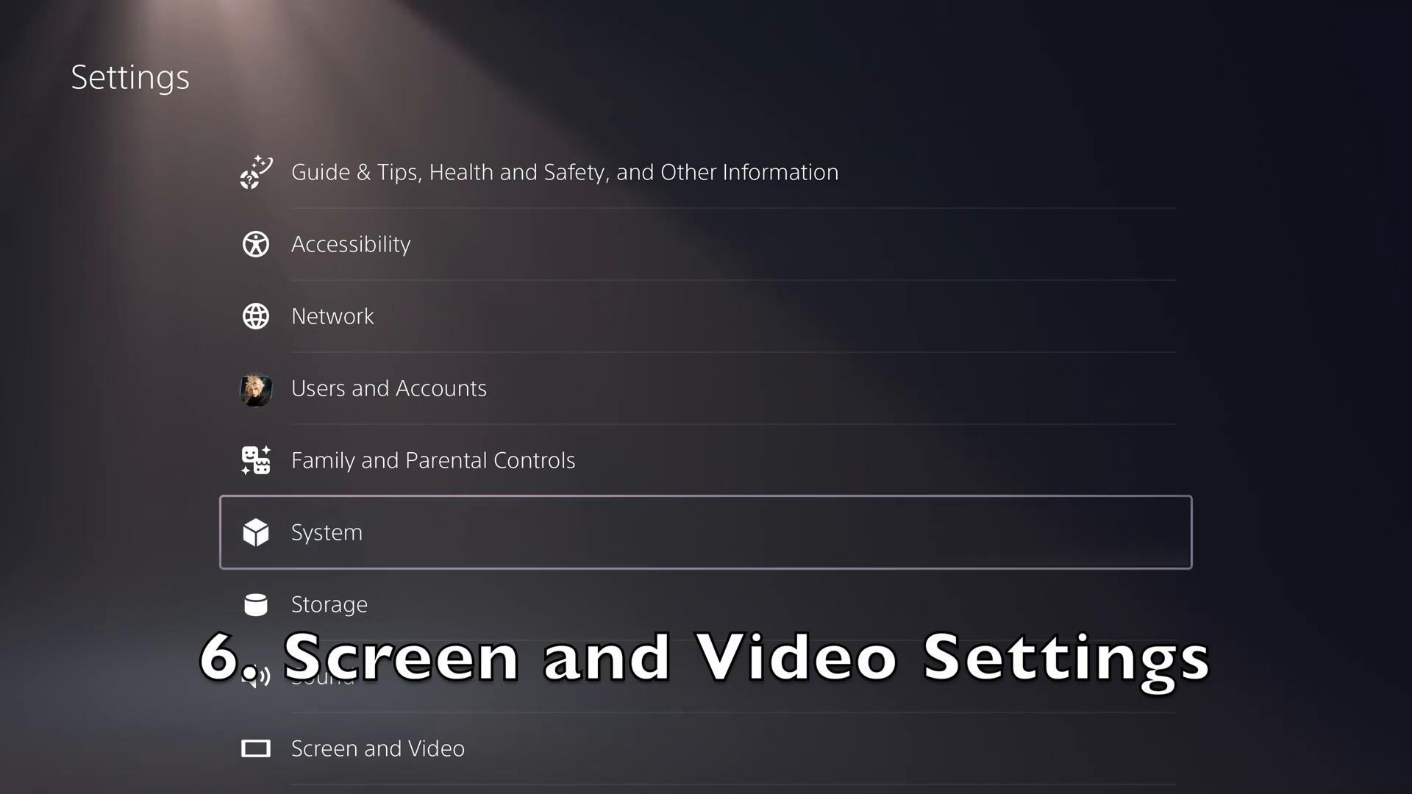
- Review the connected HDMI device's supported features for 2160p and 1080p
{"action": "scroll", "scroll_direction": "down", "scroll_amount": 3}
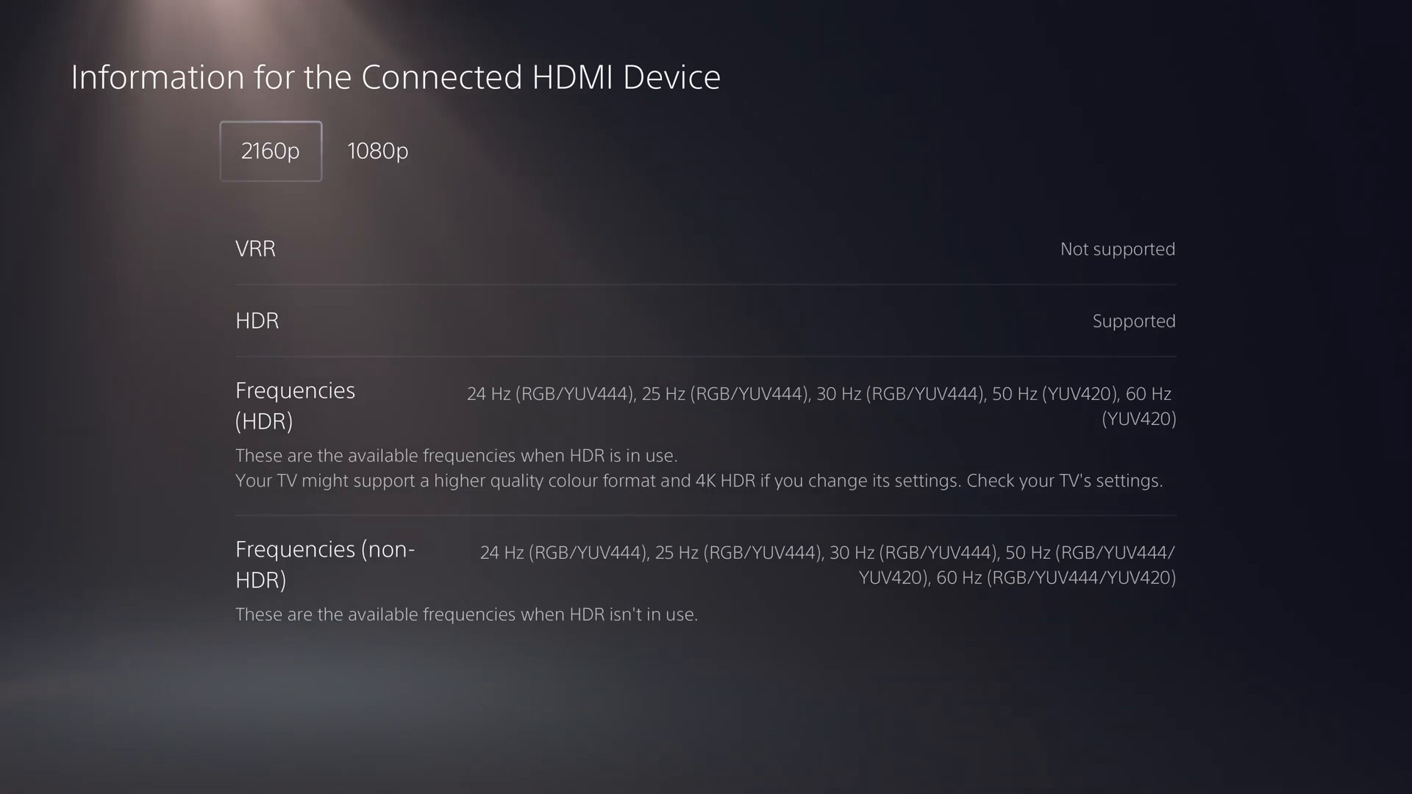
{"action": "left_click", "coordinate": [378, 150]}
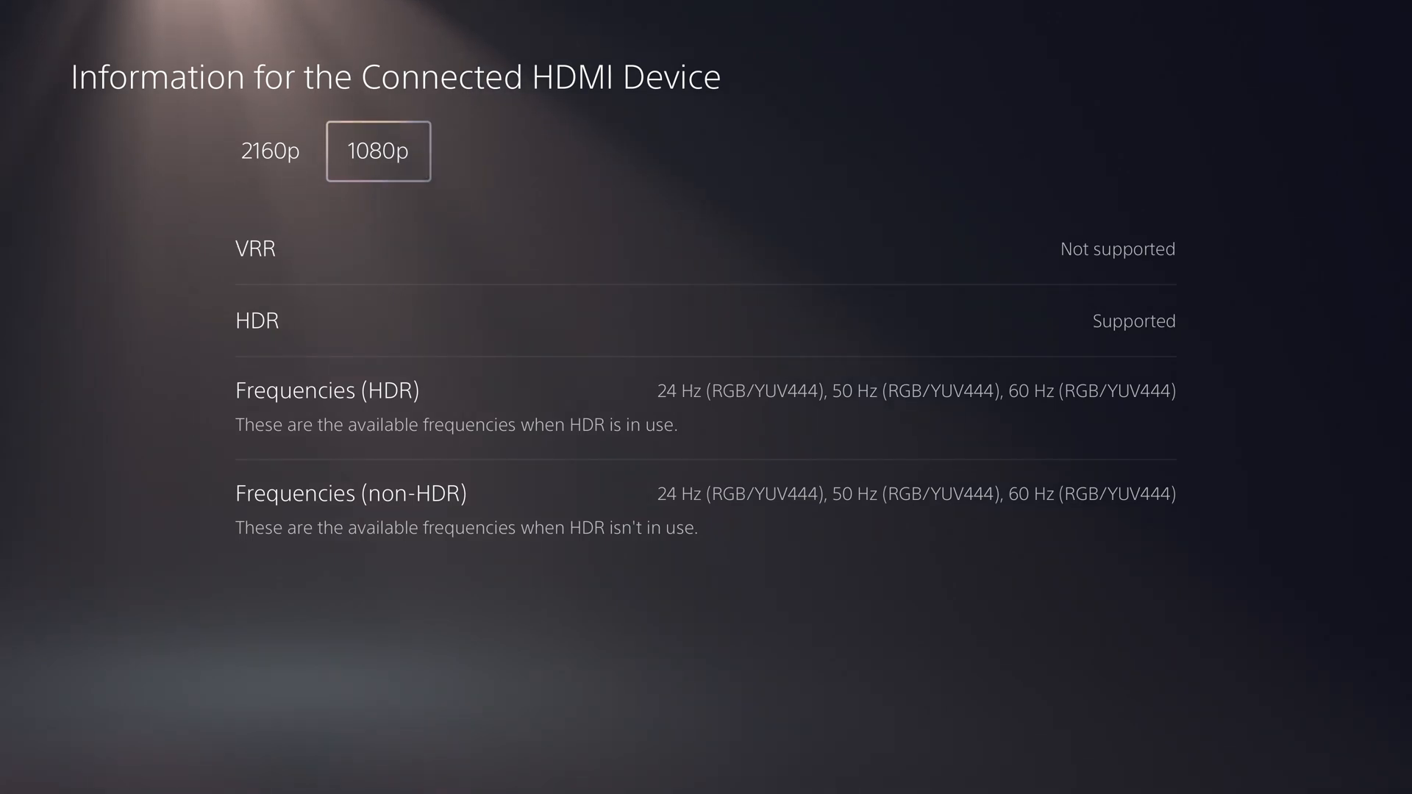
{"action": "left_click", "coordinate": [269, 150]}
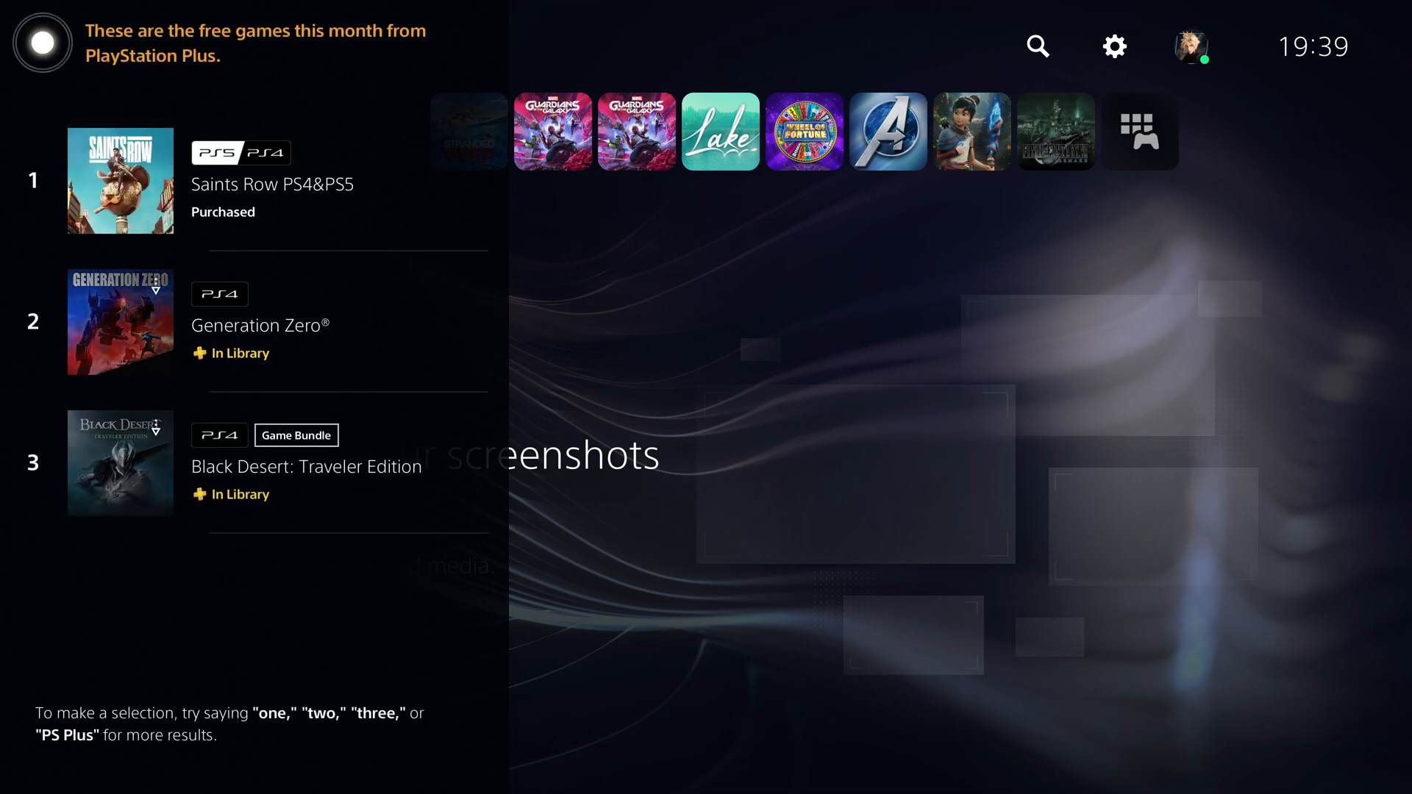
- Open the Saints Row game page from this month's PlayStation Plus games
{"action": "left_click", "coordinate": [119, 179]}
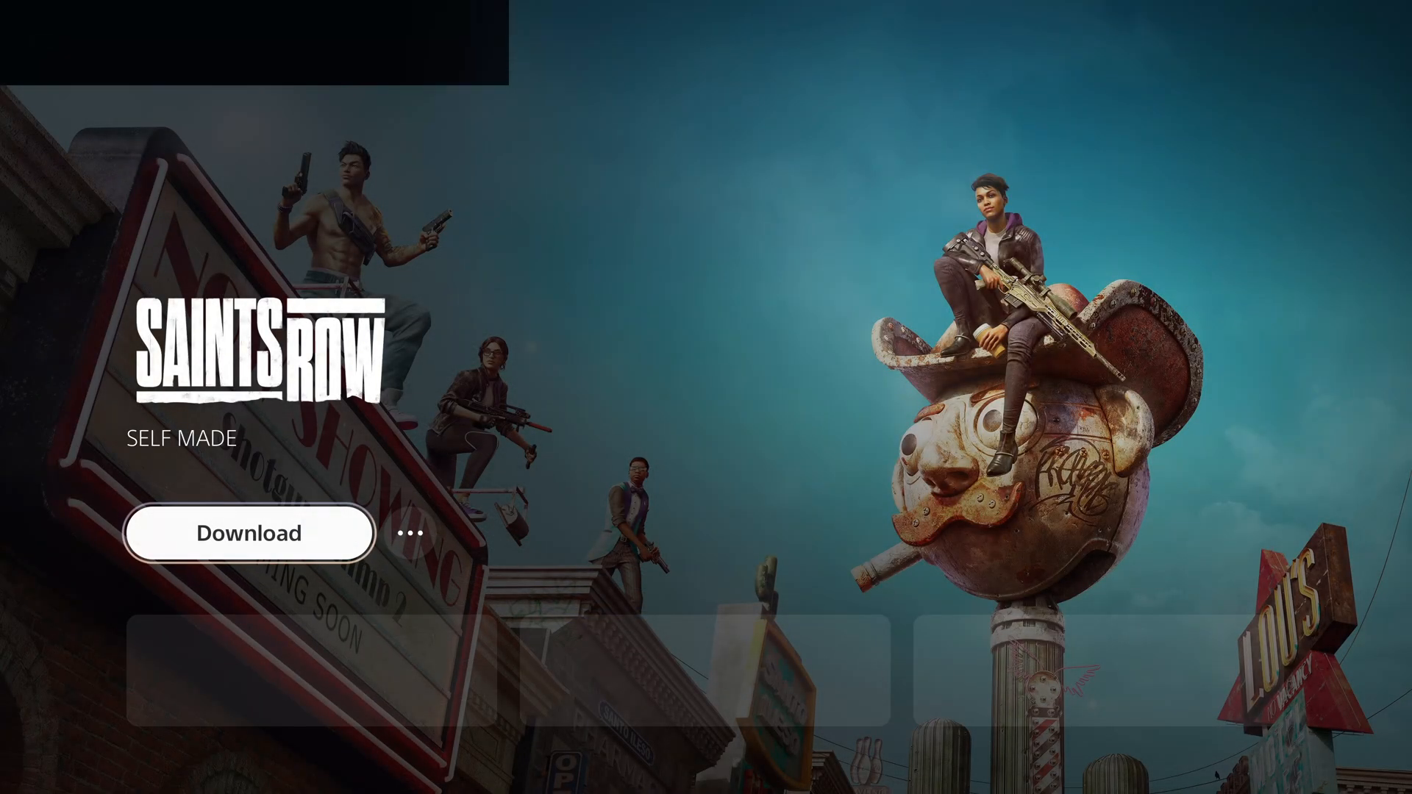